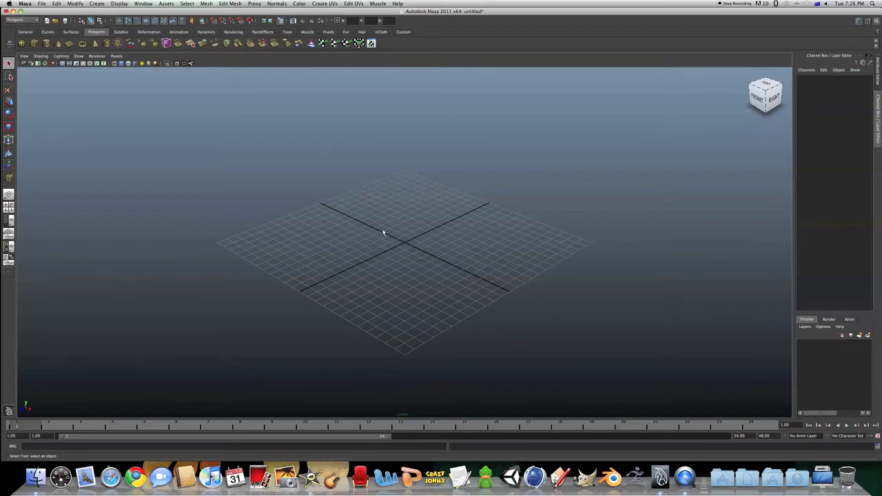
{"action": "mouse_move", "coordinate": [413, 292]}
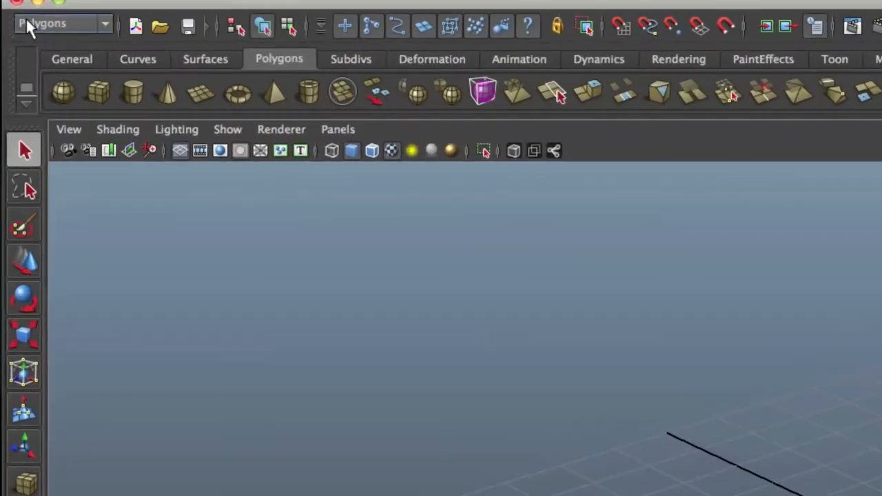
{"action": "mouse_move", "coordinate": [90, 25]}
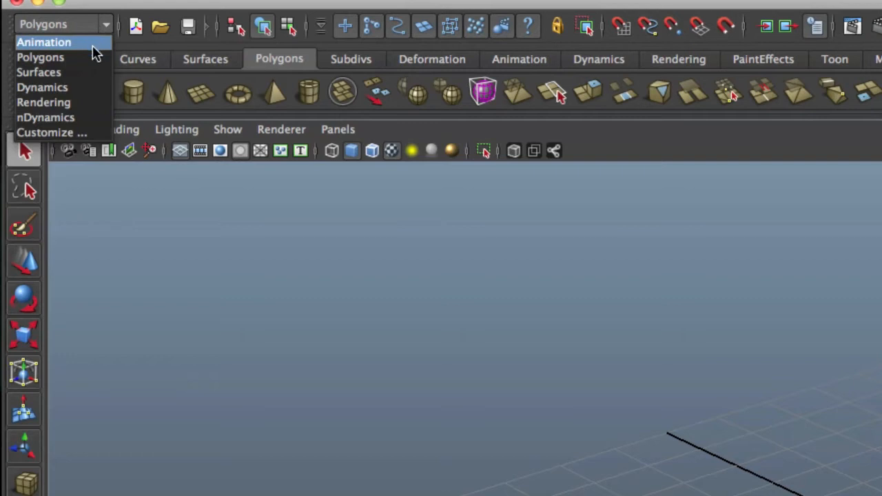
{"action": "mouse_move", "coordinate": [89, 88]}
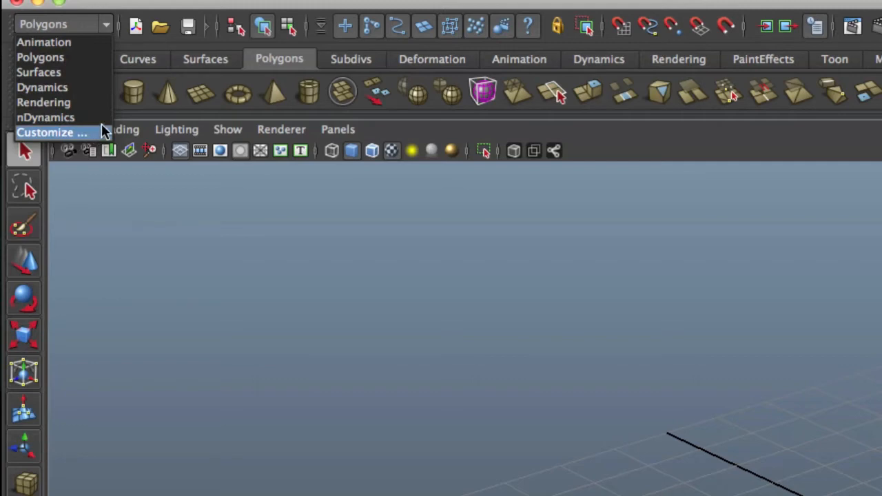
Step: Switch back to the polygon modelling menus and drag out an interactive cube on the grid
{"action": "left_click", "coordinate": [50, 42]}
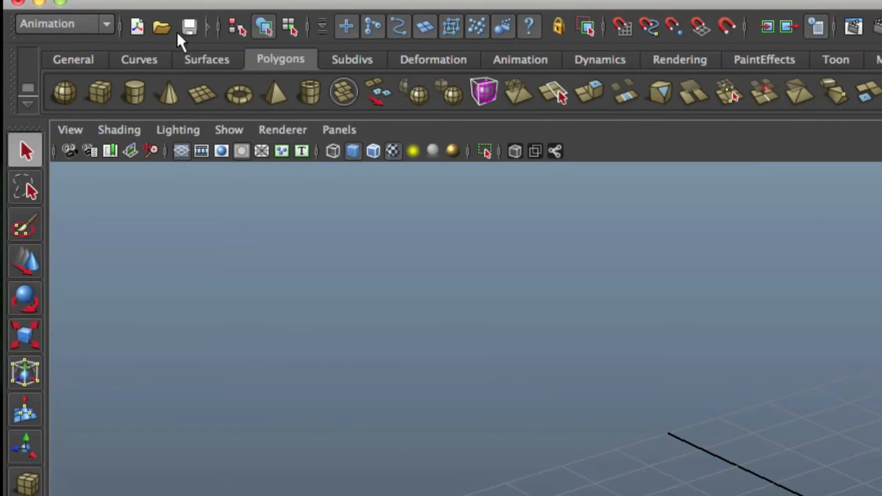
{"action": "left_click", "coordinate": [281, 59]}
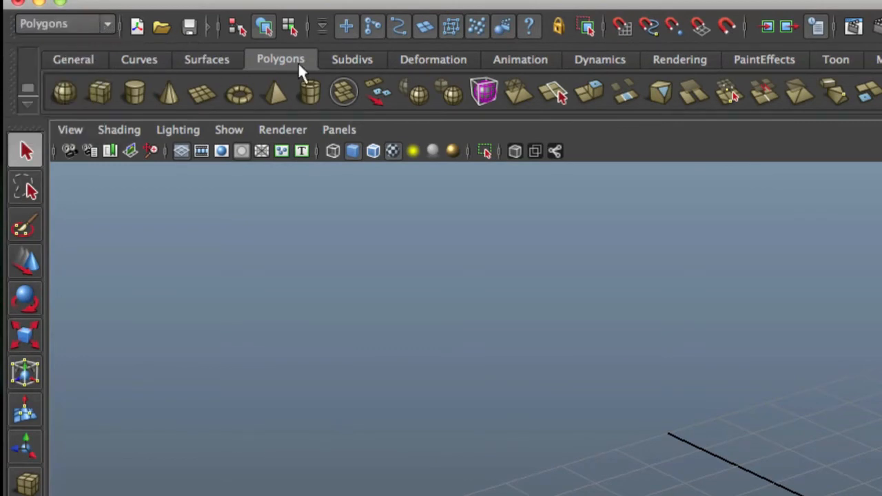
{"action": "mouse_move", "coordinate": [209, 108]}
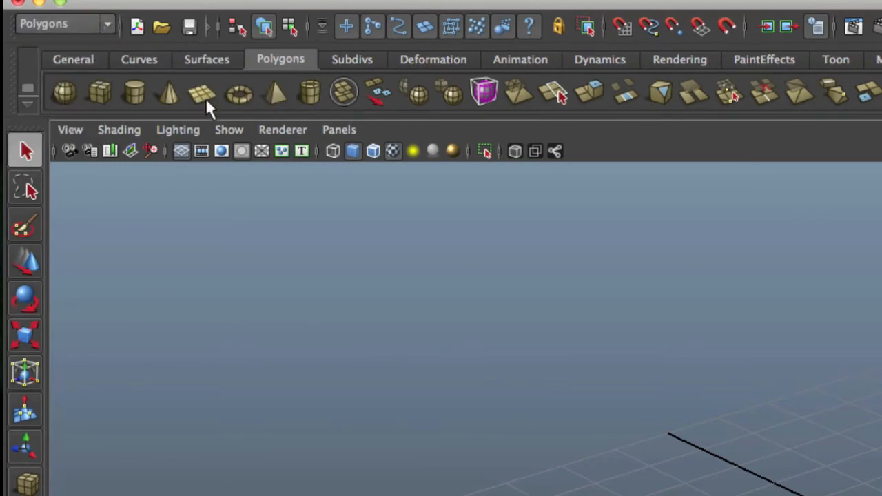
{"action": "mouse_move", "coordinate": [96, 94]}
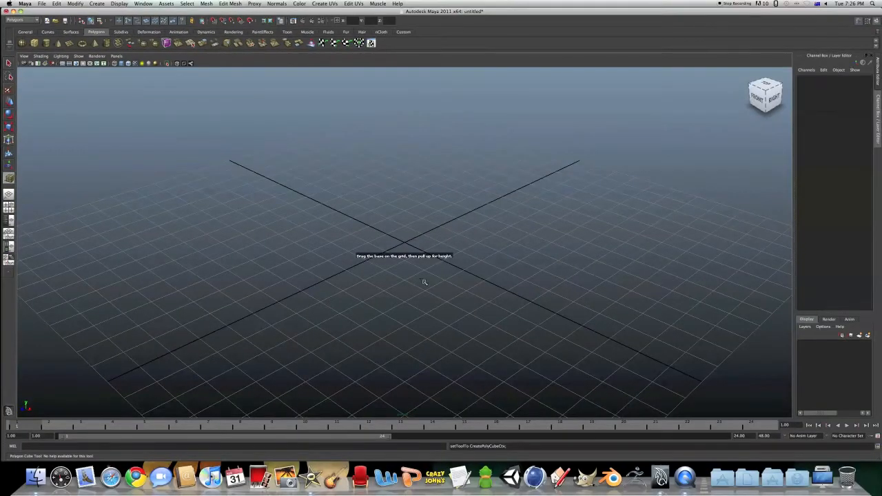
{"action": "mouse_move", "coordinate": [465, 265]}
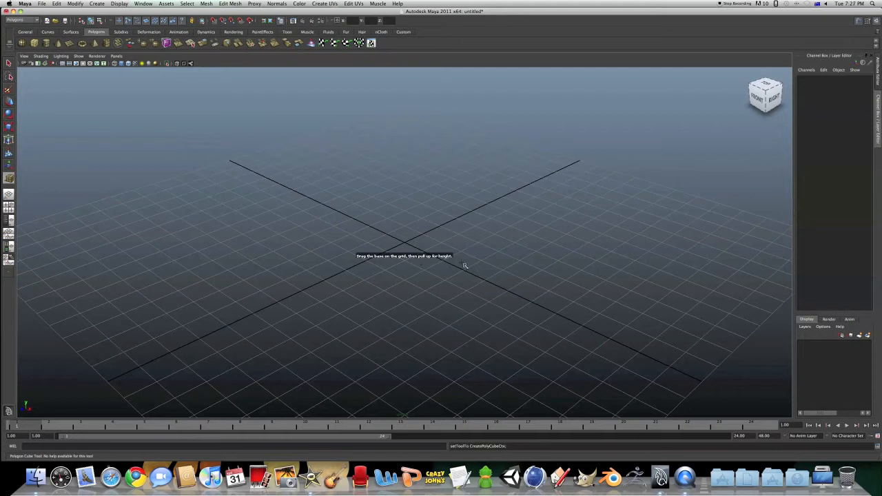
{"action": "mouse_move", "coordinate": [358, 270]}
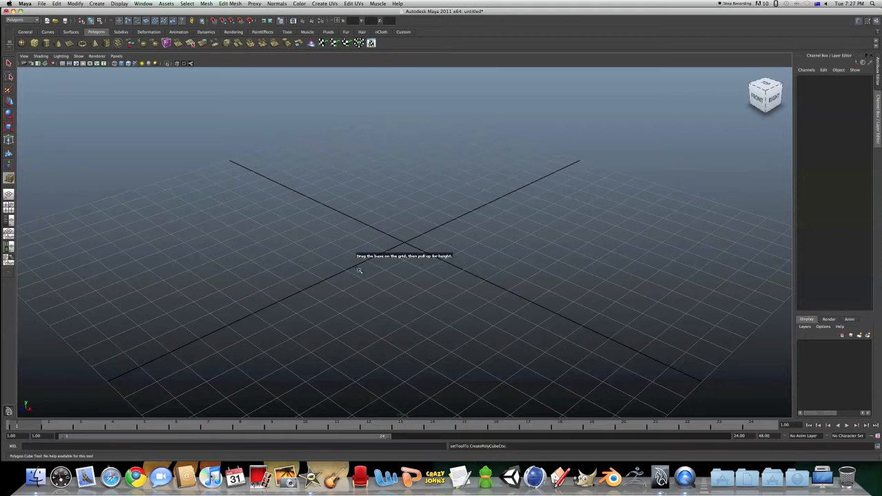
{"action": "left_click_drag", "start_coordinate": [338, 259], "coordinate": [497, 250]}
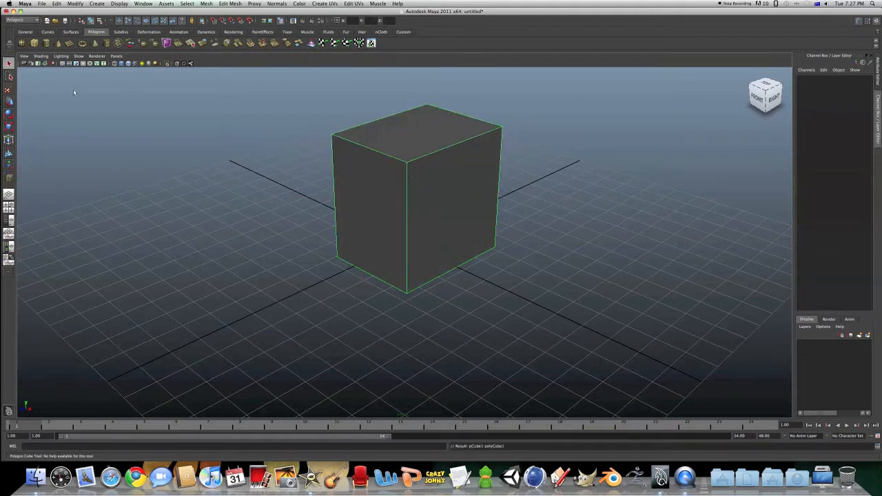
{"action": "mouse_move", "coordinate": [456, 196]}
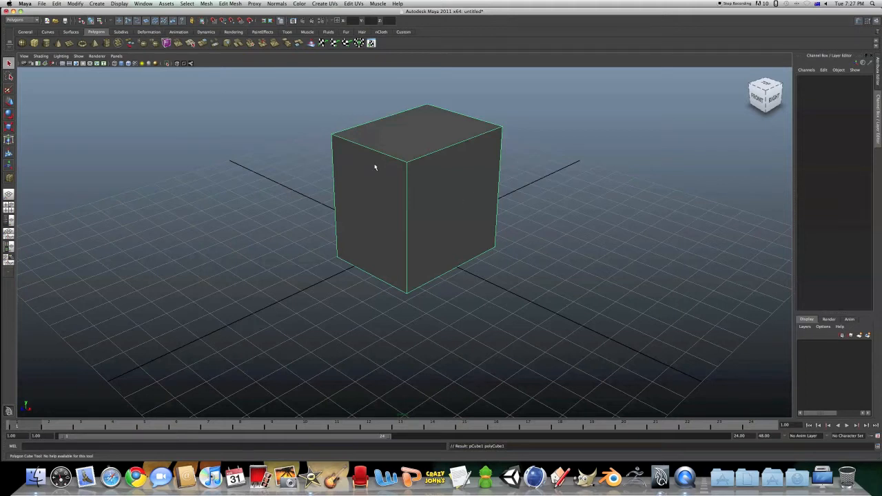
{"action": "mouse_move", "coordinate": [515, 177]}
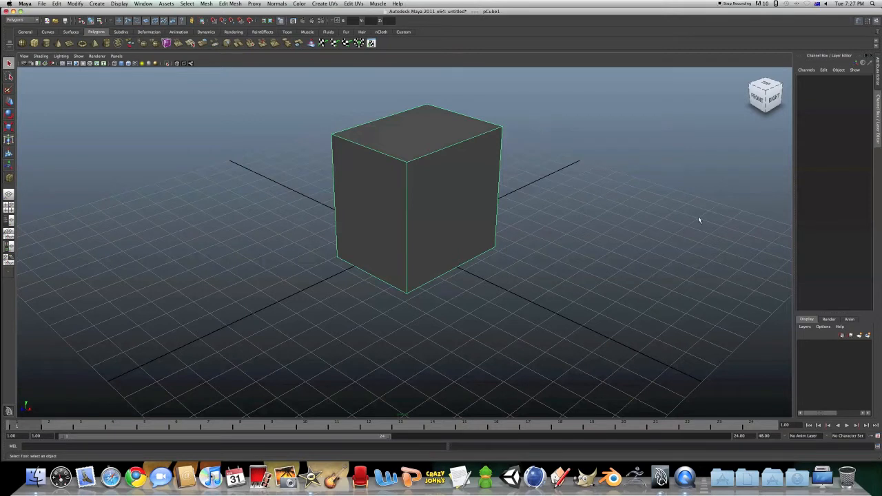
{"action": "mouse_move", "coordinate": [168, 202]}
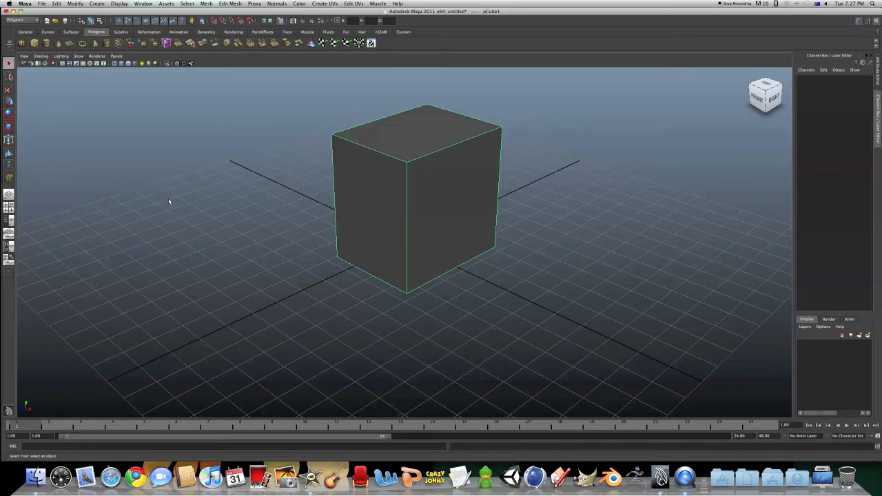
{"action": "mouse_move", "coordinate": [372, 251]}
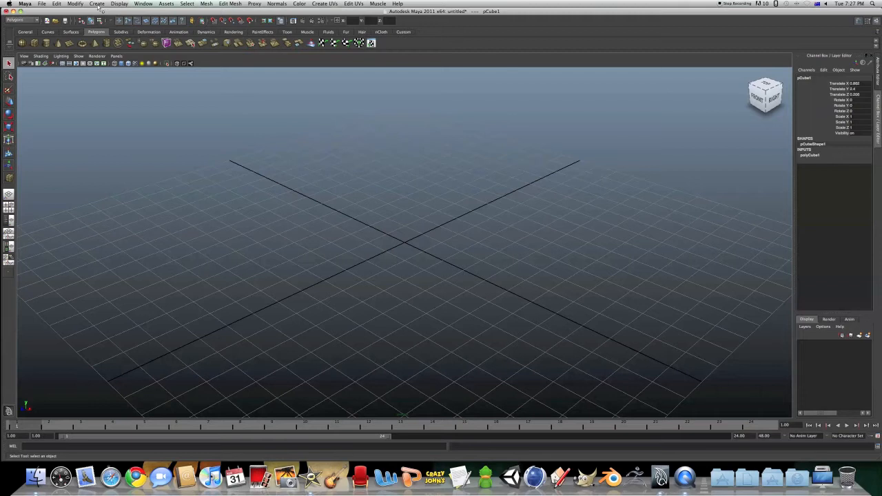
Step: Bring up the Create menu to add a default cube after clearing the first one
{"action": "left_click", "coordinate": [96, 5]}
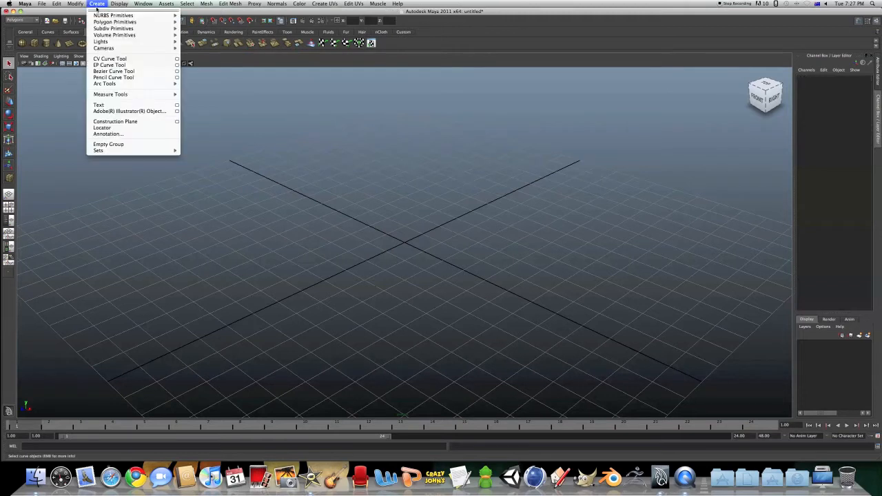
{"action": "mouse_move", "coordinate": [113, 23]}
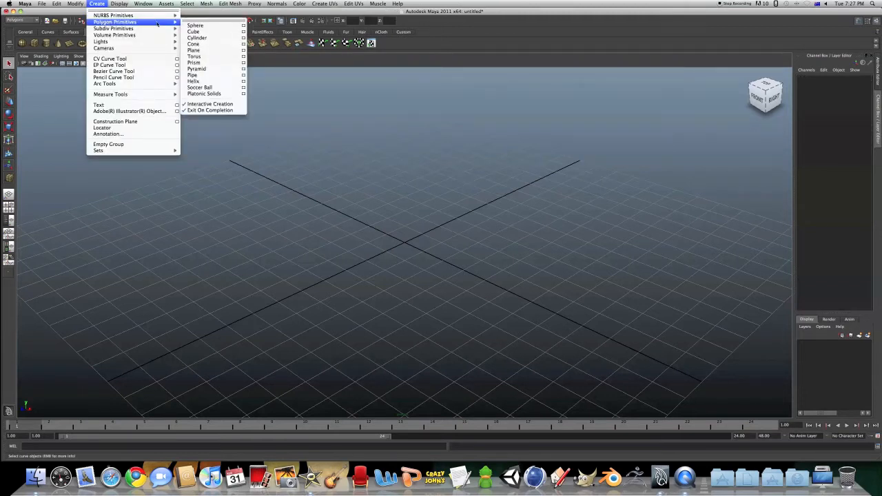
{"action": "mouse_move", "coordinate": [209, 105]}
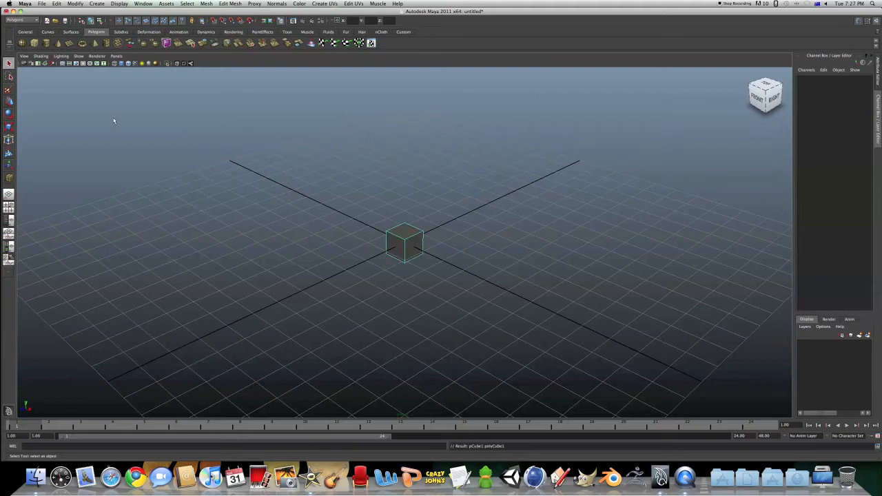
{"action": "mouse_move", "coordinate": [419, 249]}
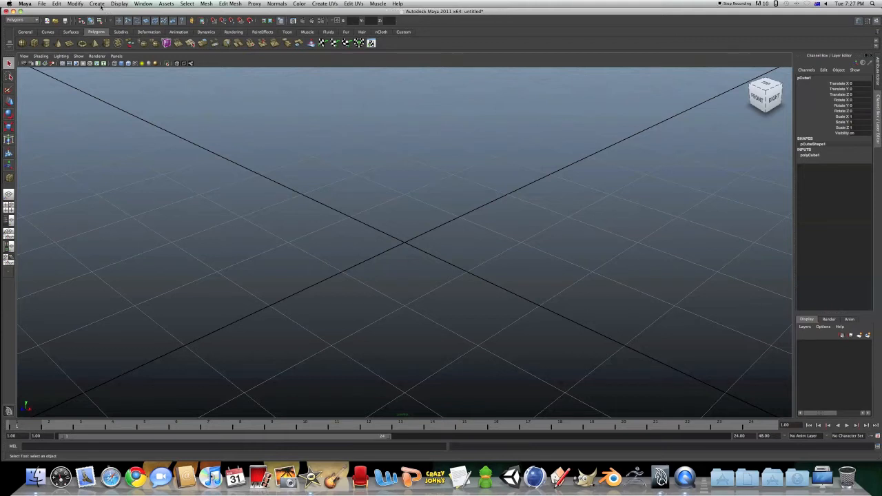
Step: Drag out a large polygon box on the grid from the Create menu's cube primitive
{"action": "left_click", "coordinate": [97, 3]}
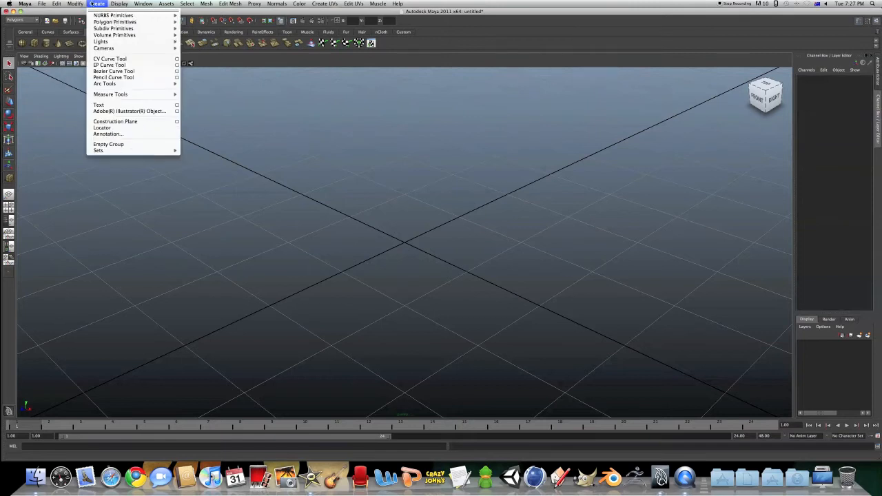
{"action": "mouse_move", "coordinate": [103, 28]}
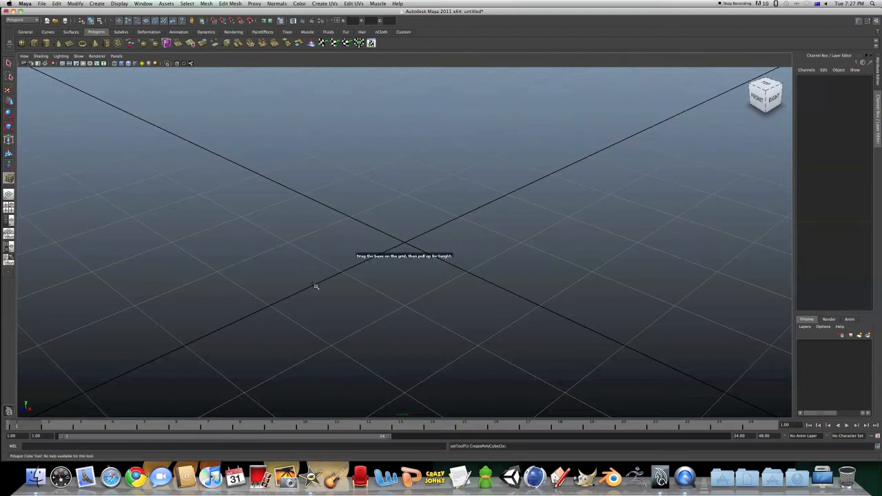
{"action": "left_click_drag", "start_coordinate": [316, 285], "coordinate": [579, 232]}
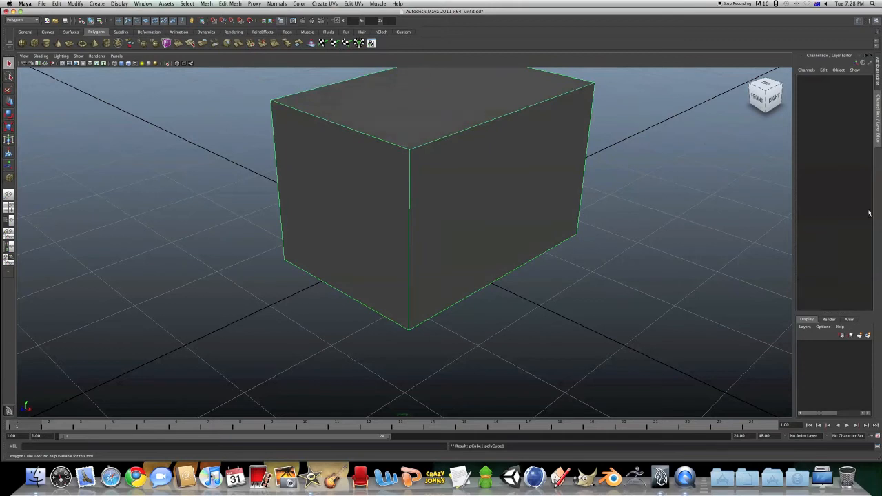
{"action": "mouse_move", "coordinate": [617, 146]}
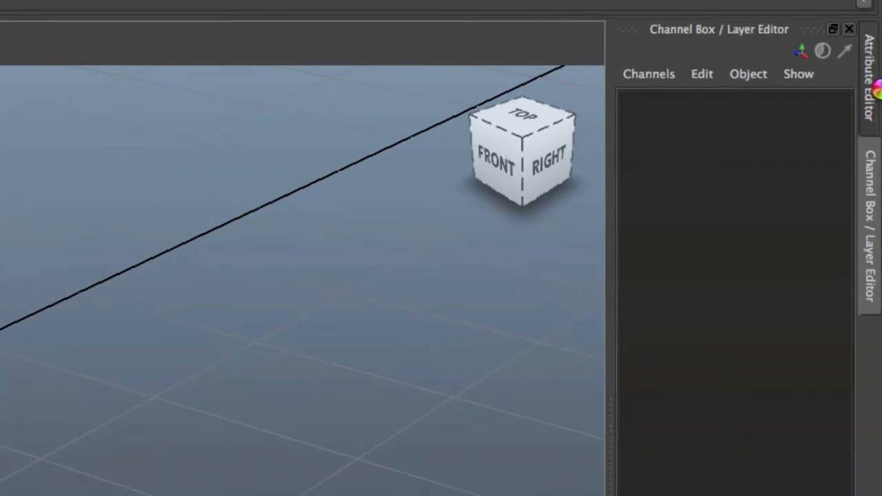
Step: Select pCube1 so its transform and polyCube1 attributes show in the Channel Box
{"action": "left_click", "coordinate": [517, 152]}
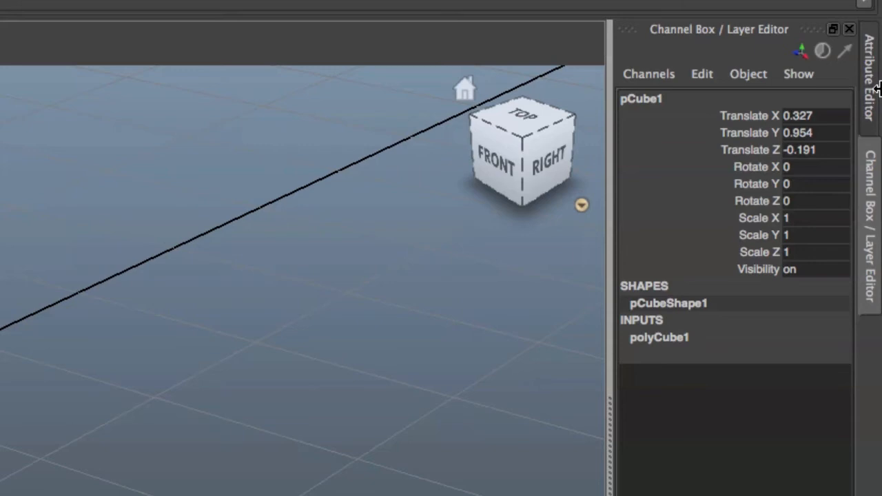
{"action": "mouse_move", "coordinate": [755, 124]}
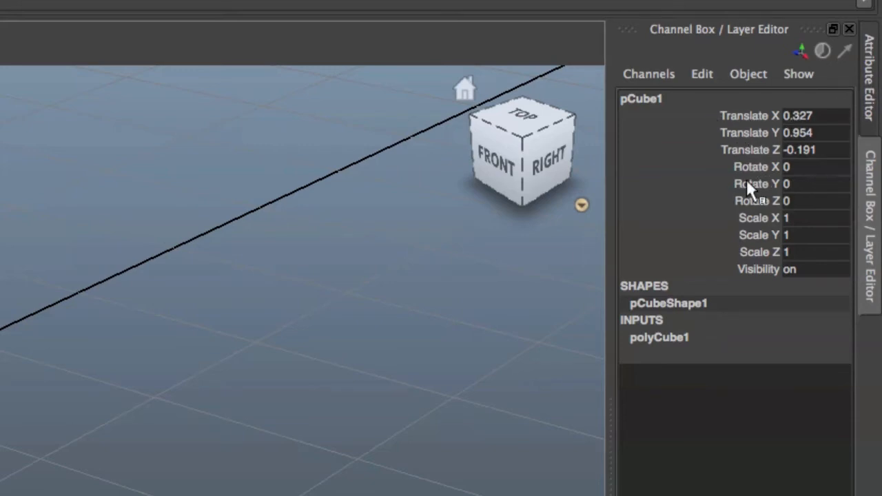
{"action": "mouse_move", "coordinate": [763, 286]}
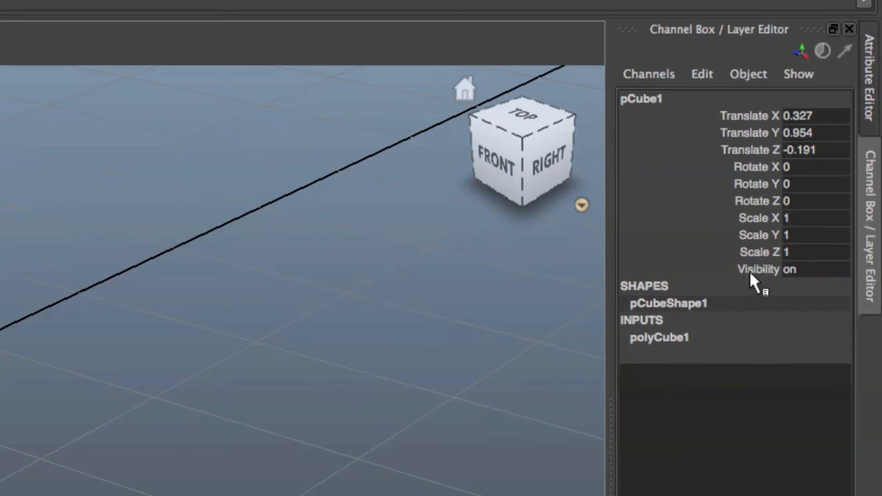
{"action": "mouse_move", "coordinate": [739, 122]}
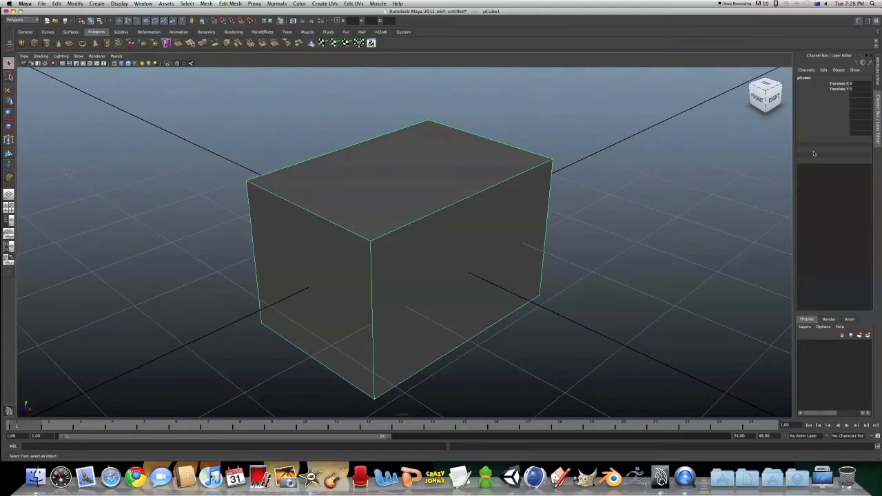
{"action": "mouse_move", "coordinate": [826, 140]}
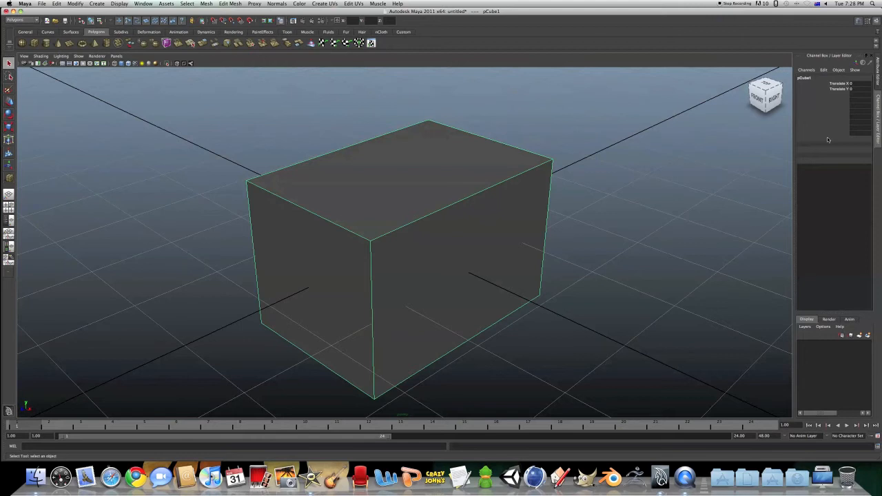
{"action": "mouse_move", "coordinate": [838, 160]}
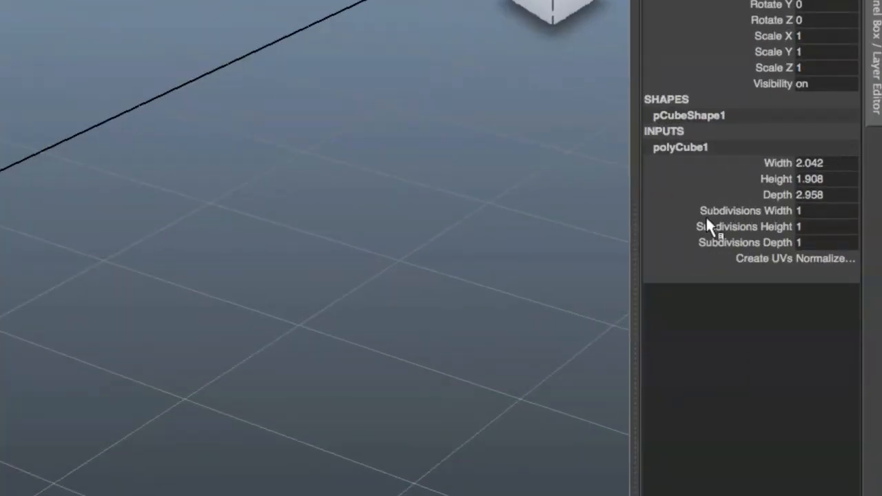
{"action": "mouse_move", "coordinate": [808, 248]}
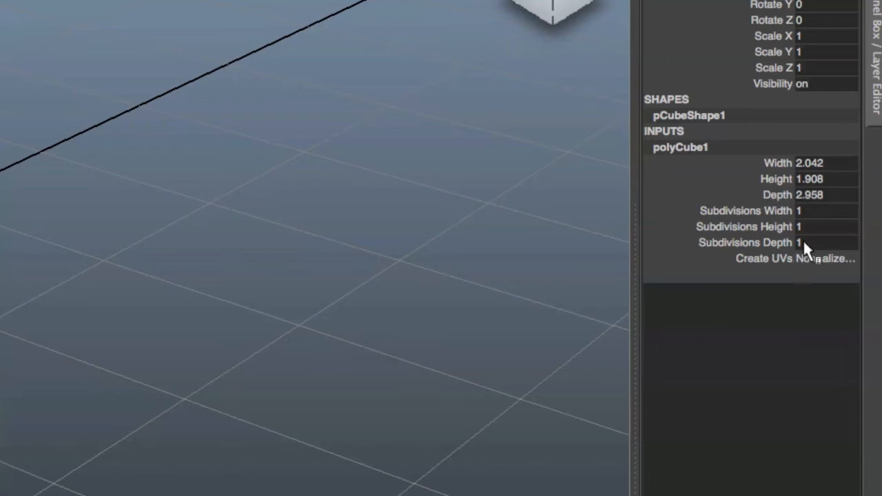
{"action": "mouse_move", "coordinate": [824, 171]}
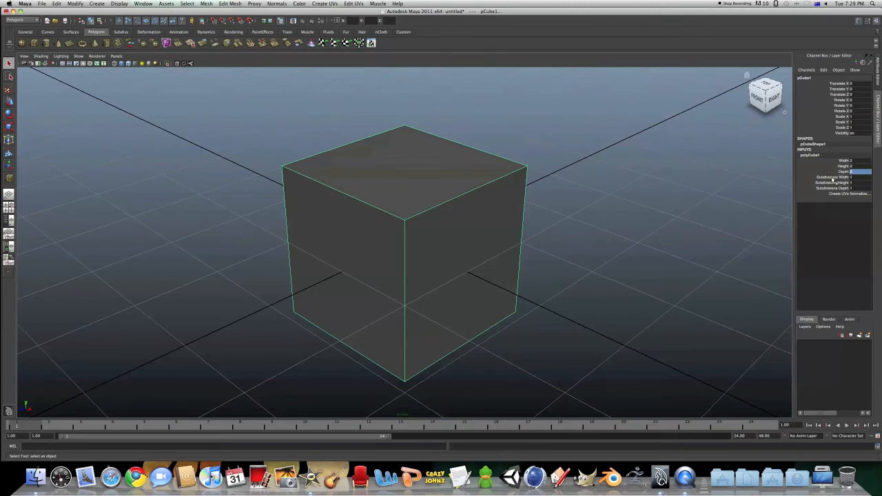
Step: Set the cube's subdivisions to 2 per axis and tumble the view to check the split faces
{"action": "left_click", "coordinate": [834, 176]}
{"action": "type", "text": "2"}
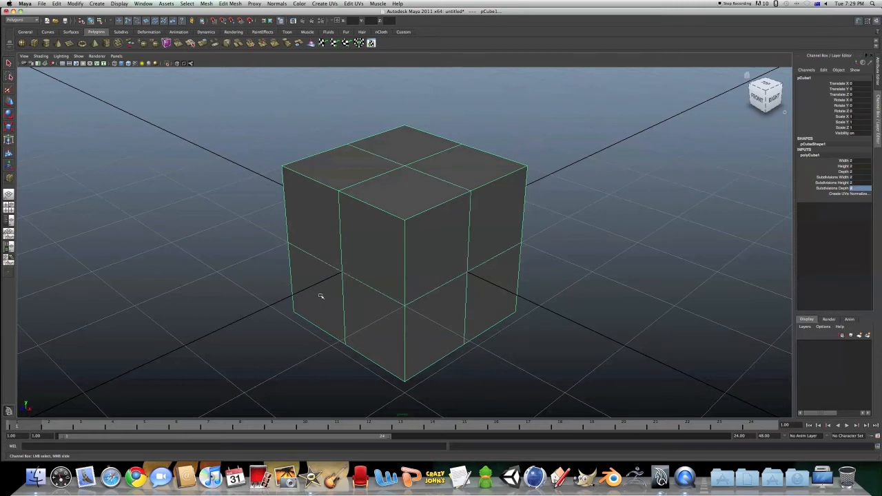
{"action": "left_click_drag", "start_coordinate": [320, 296], "coordinate": [330, 278]}
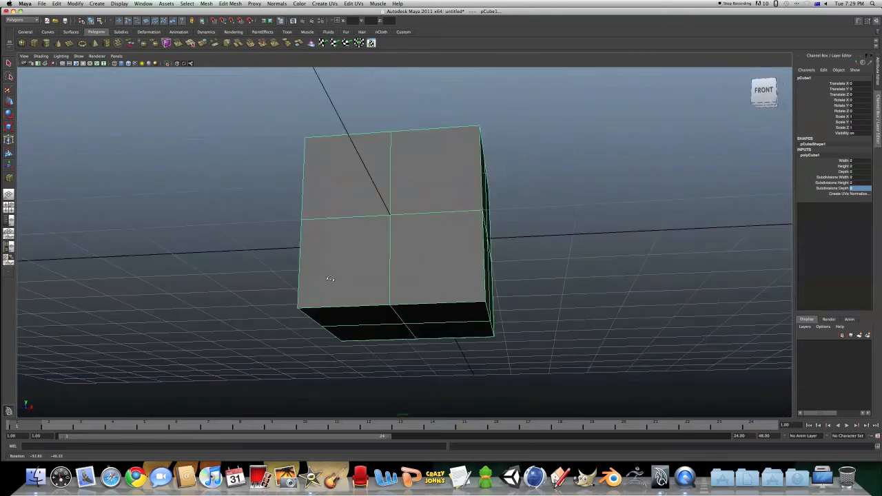
{"action": "left_click_drag", "start_coordinate": [330, 279], "coordinate": [378, 311]}
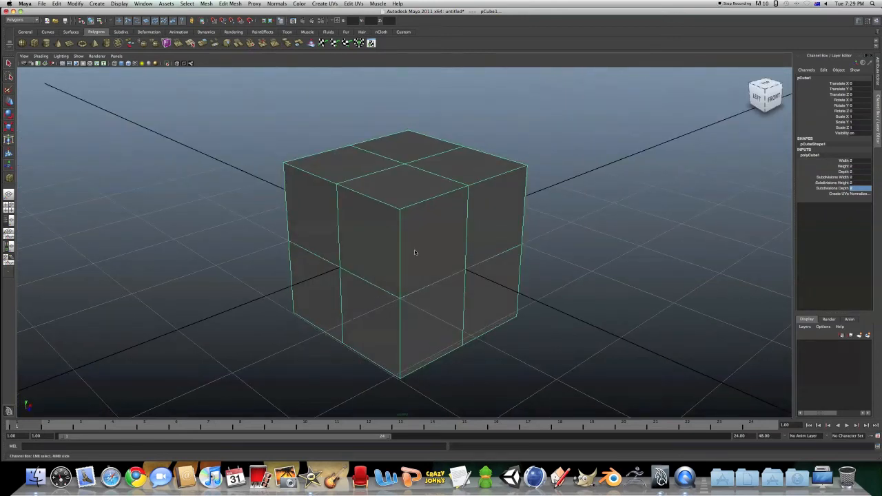
{"action": "right_click", "coordinate": [415, 252]}
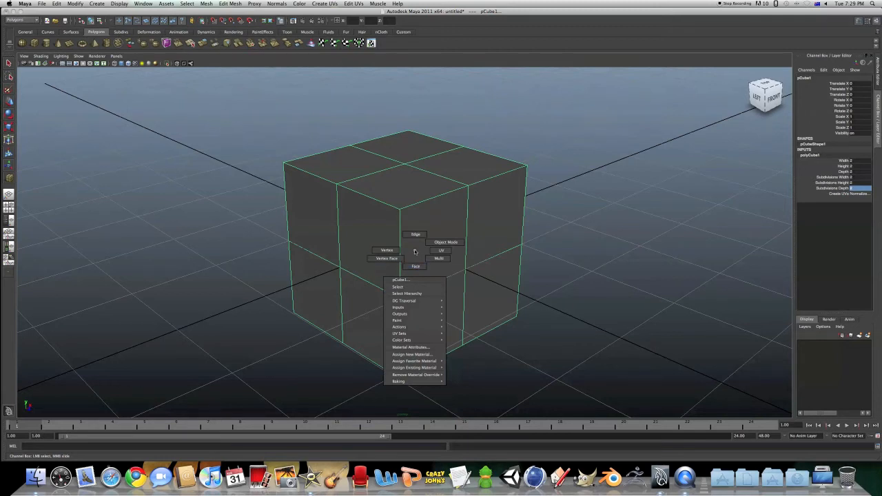
{"action": "mouse_move", "coordinate": [416, 234]}
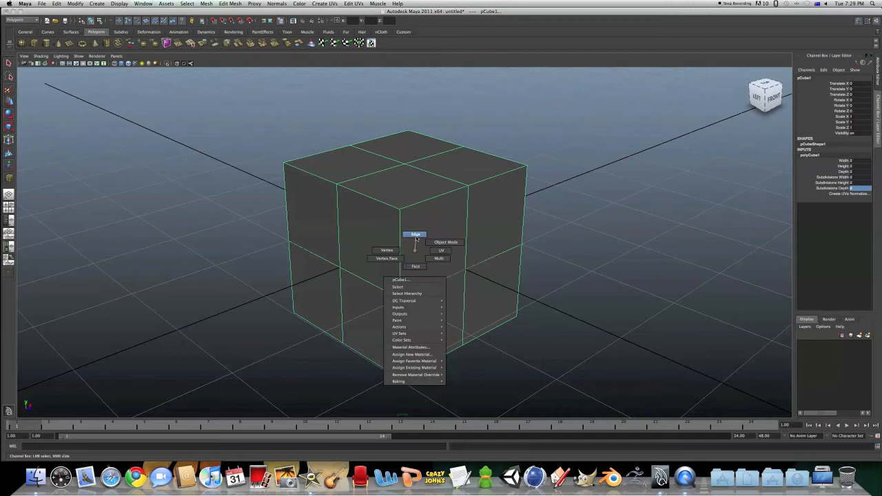
{"action": "mouse_move", "coordinate": [385, 251]}
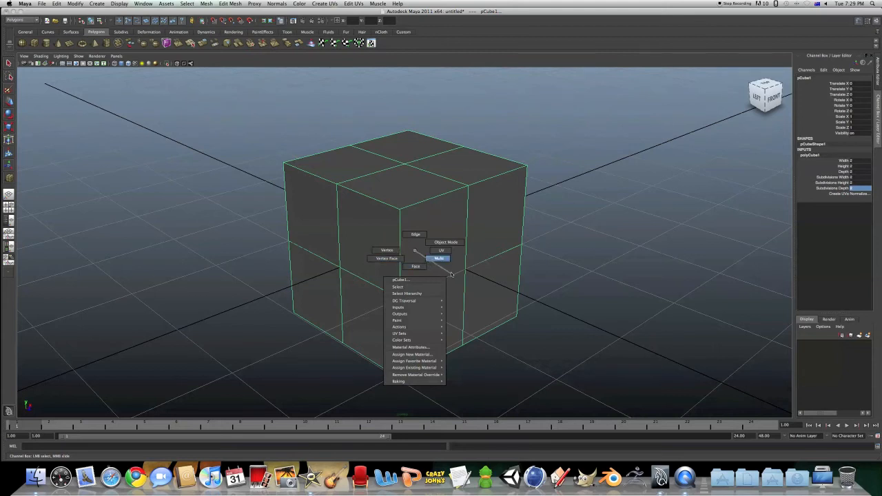
{"action": "mouse_move", "coordinate": [445, 242]}
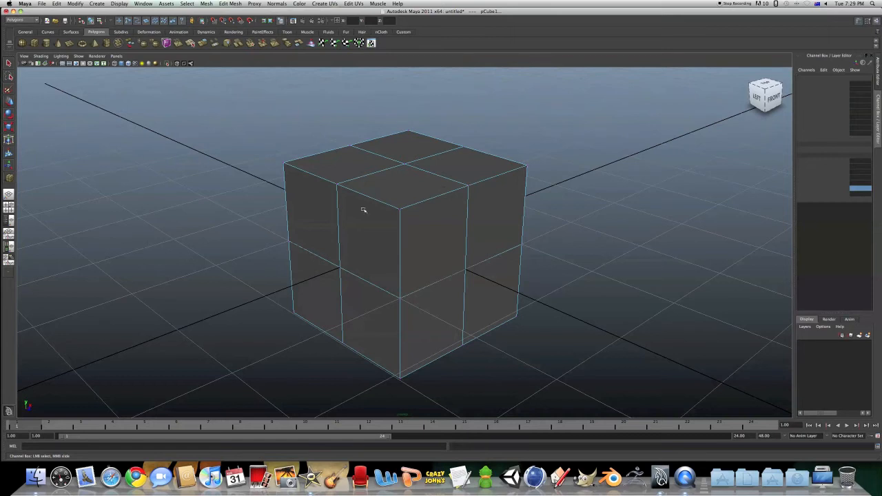
{"action": "mouse_move", "coordinate": [375, 259]}
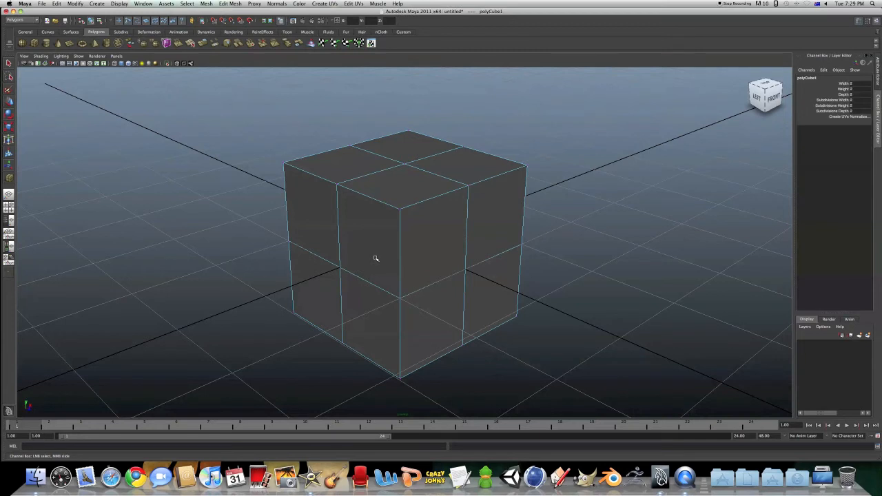
{"action": "mouse_move", "coordinate": [286, 182]}
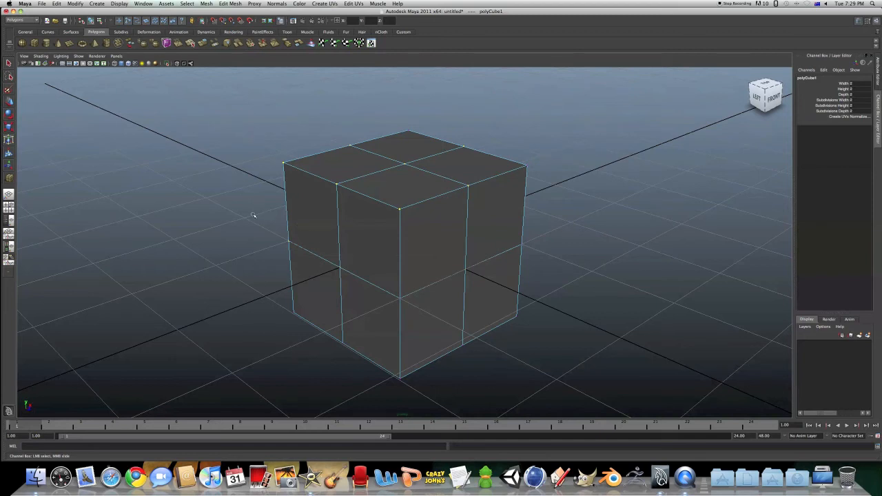
{"action": "mouse_move", "coordinate": [389, 226]}
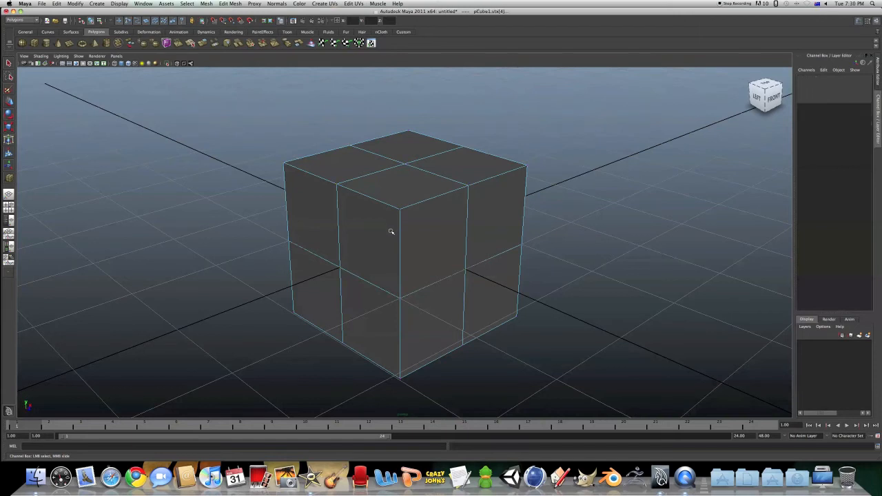
{"action": "mouse_move", "coordinate": [438, 191]}
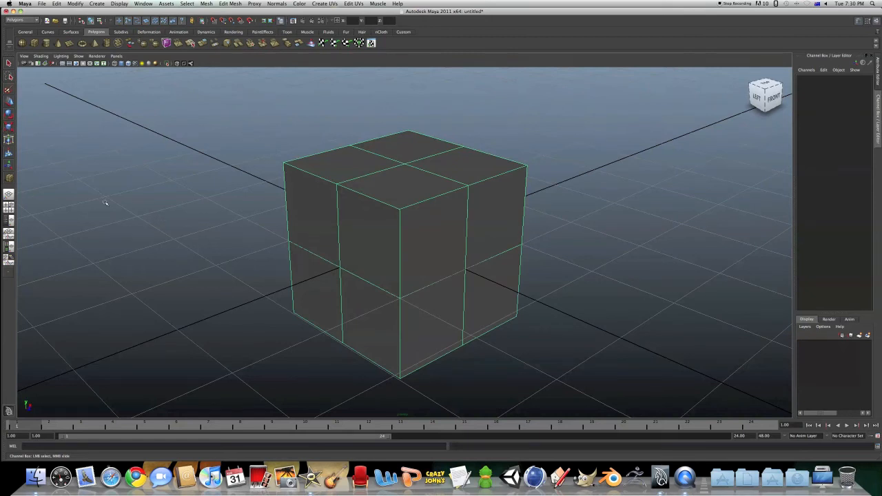
Step: Select the subdivided cube and translate it slightly to the right with the Move tool
{"action": "left_click", "coordinate": [403, 259]}
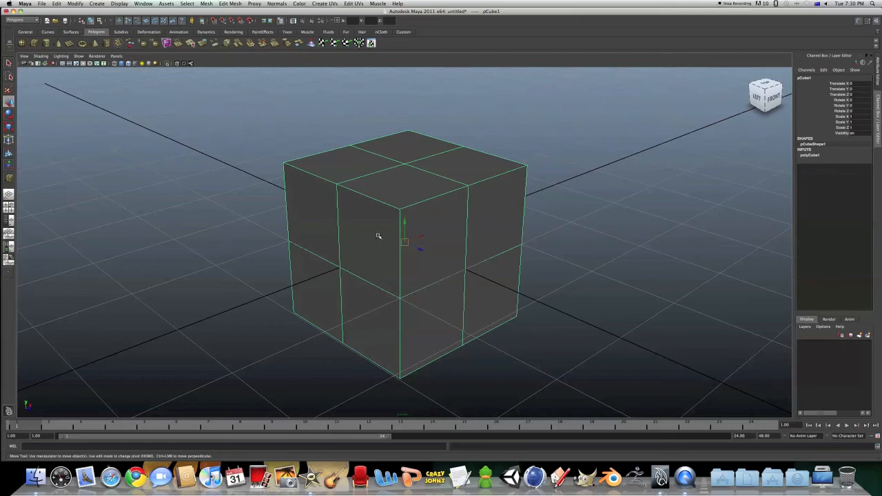
{"action": "mouse_move", "coordinate": [80, 362]}
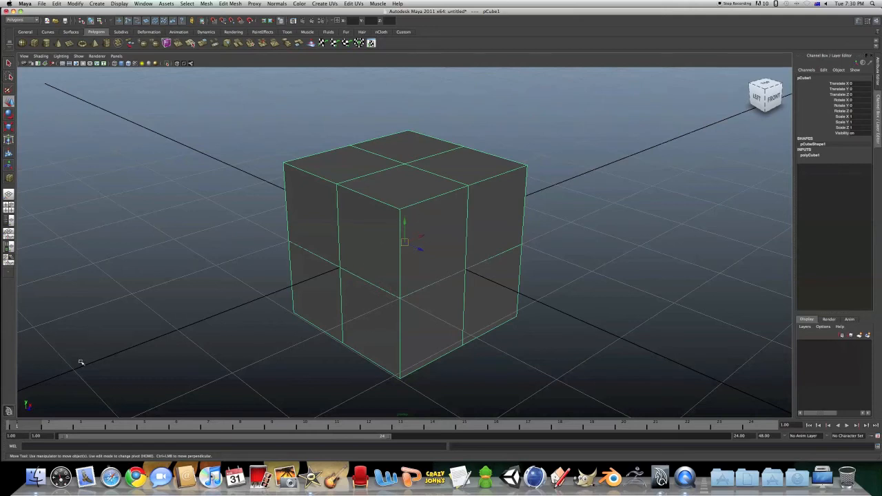
{"action": "mouse_move", "coordinate": [424, 234]}
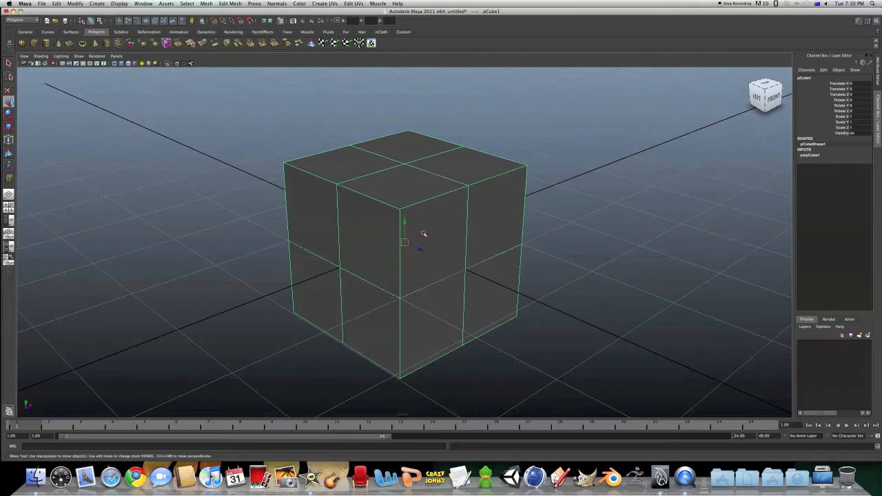
{"action": "left_click_drag", "start_coordinate": [405, 241], "coordinate": [347, 265]}
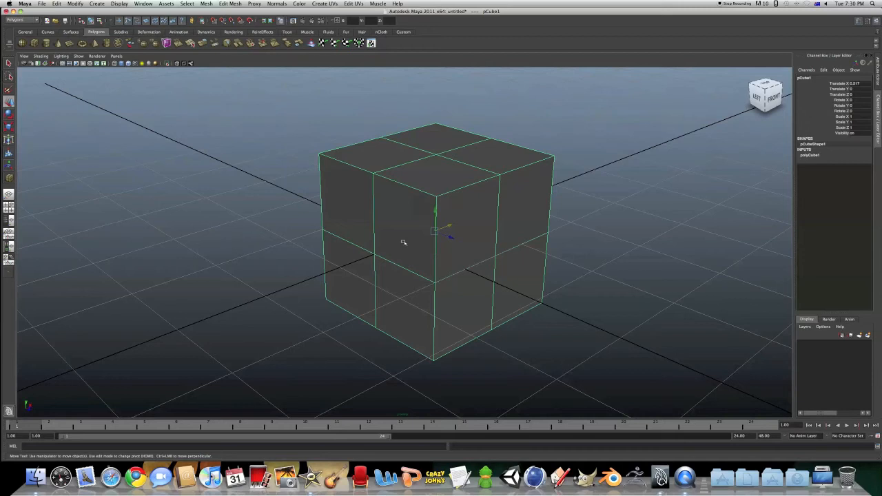
{"action": "mouse_move", "coordinate": [428, 259]}
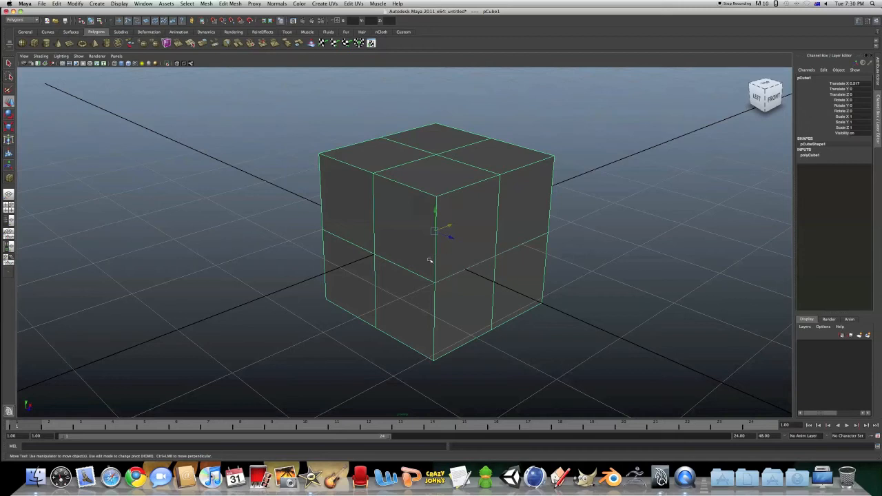
{"action": "mouse_move", "coordinate": [436, 259]}
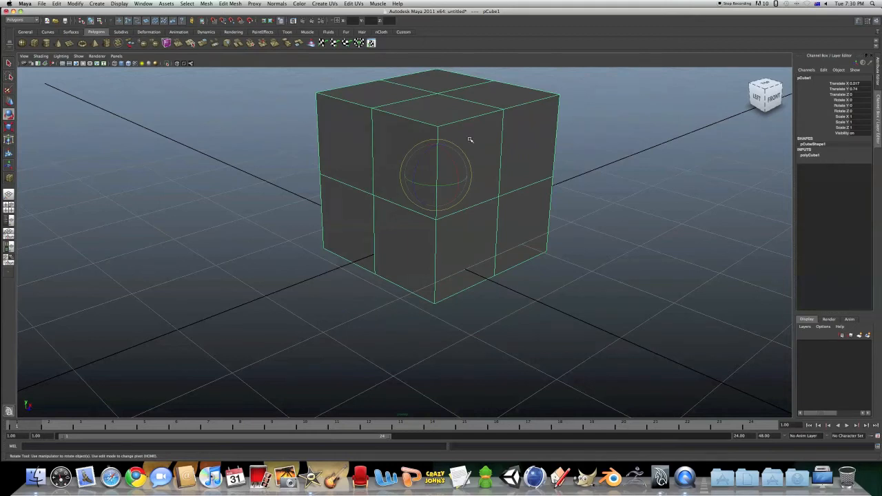
Step: Rotate the cube forward and around a second axis until it sits at a steep tilt
{"action": "left_click_drag", "start_coordinate": [470, 141], "coordinate": [480, 195]}
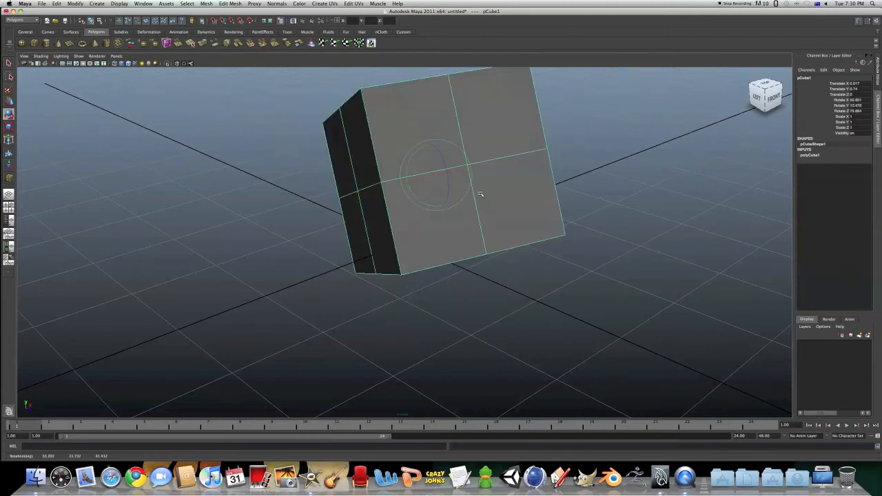
{"action": "left_click_drag", "start_coordinate": [479, 193], "coordinate": [435, 165]}
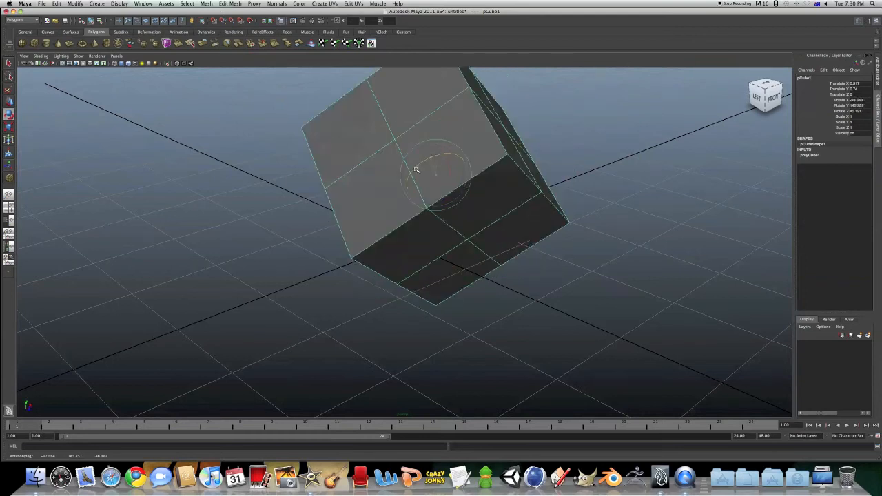
{"action": "left_click_drag", "start_coordinate": [416, 169], "coordinate": [498, 169]}
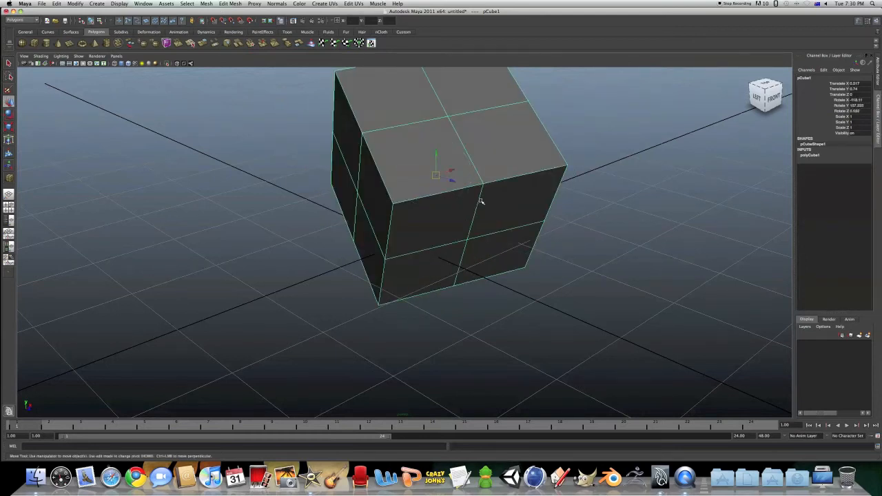
{"action": "left_click_drag", "start_coordinate": [482, 199], "coordinate": [499, 222]}
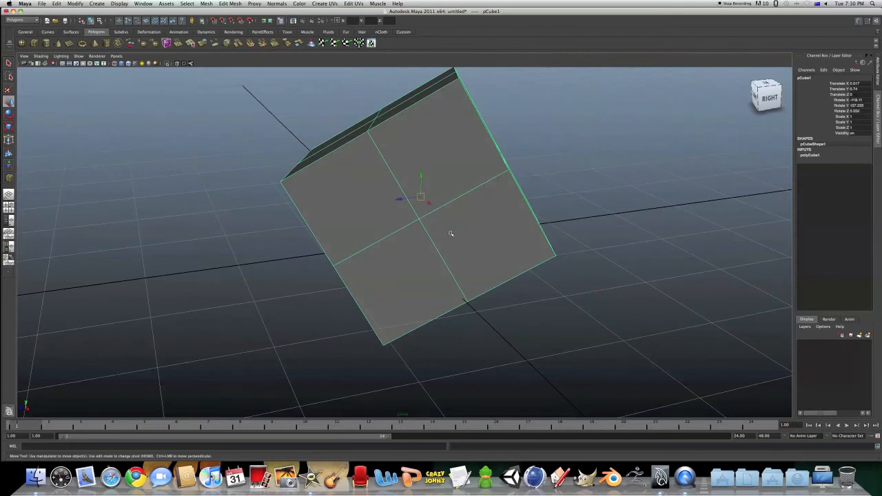
{"action": "key", "text": "r"}
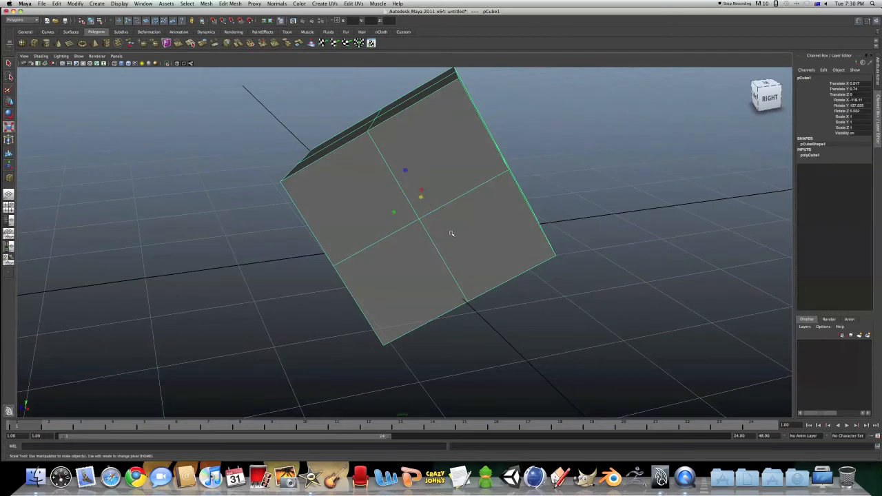
{"action": "mouse_move", "coordinate": [422, 198]}
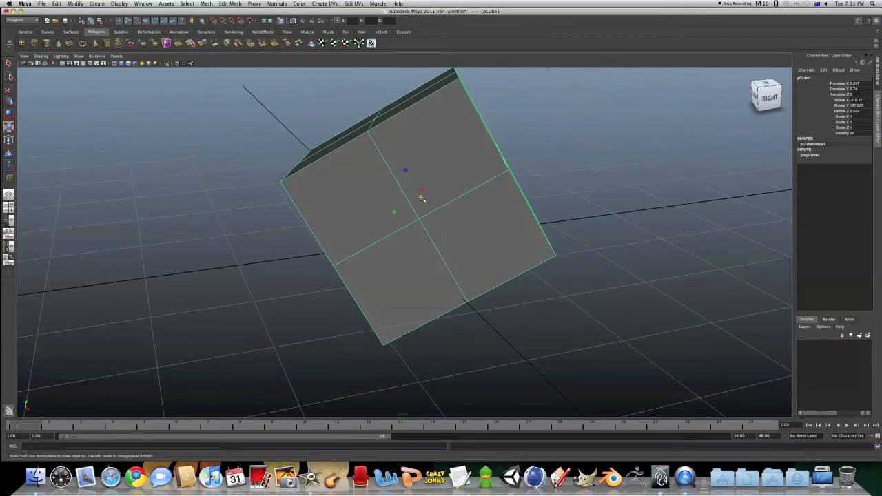
{"action": "left_click_drag", "start_coordinate": [421, 198], "coordinate": [494, 191]}
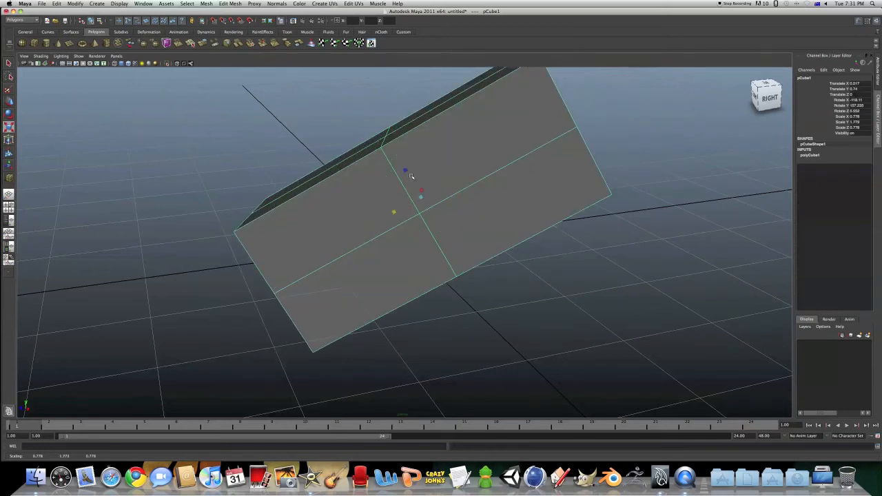
{"action": "left_click_drag", "start_coordinate": [405, 171], "coordinate": [408, 193]}
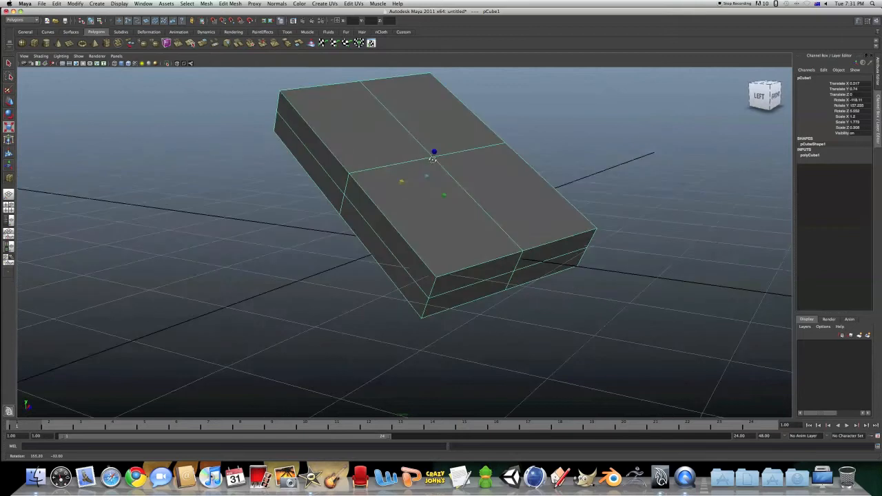
{"action": "left_click_drag", "start_coordinate": [433, 159], "coordinate": [410, 152]}
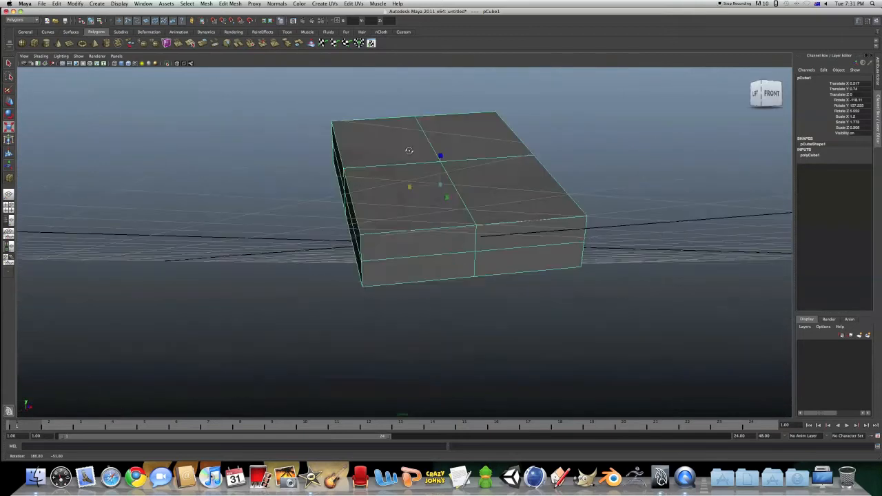
{"action": "left_click_drag", "start_coordinate": [409, 152], "coordinate": [469, 154]}
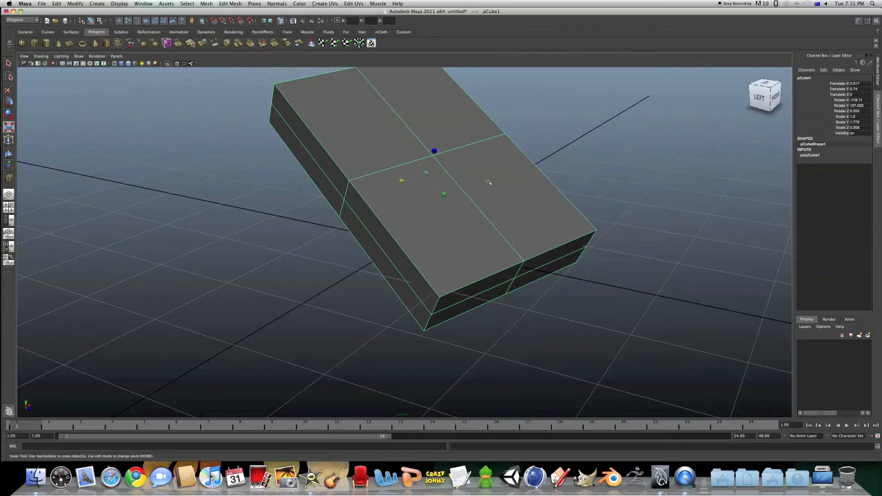
{"action": "mouse_move", "coordinate": [474, 209]}
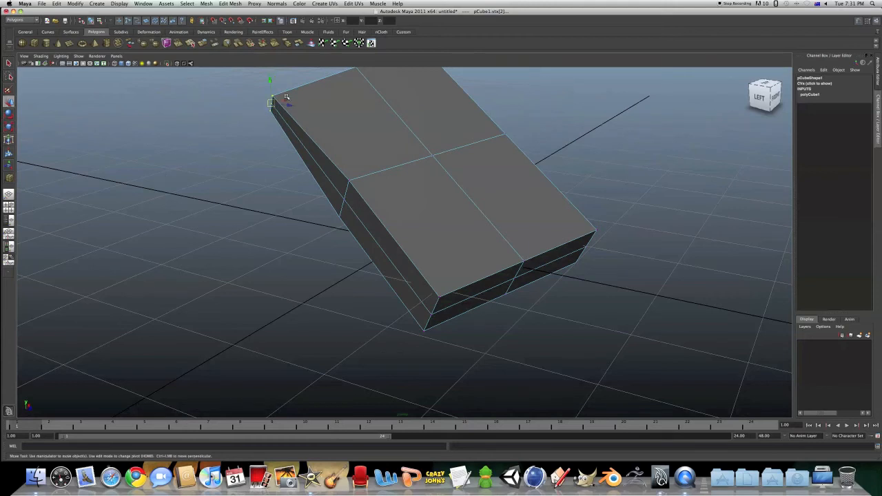
Step: Drag one corner vertex far outward so the slab stretches into a long pointed spike
{"action": "left_click_drag", "start_coordinate": [273, 102], "coordinate": [163, 131]}
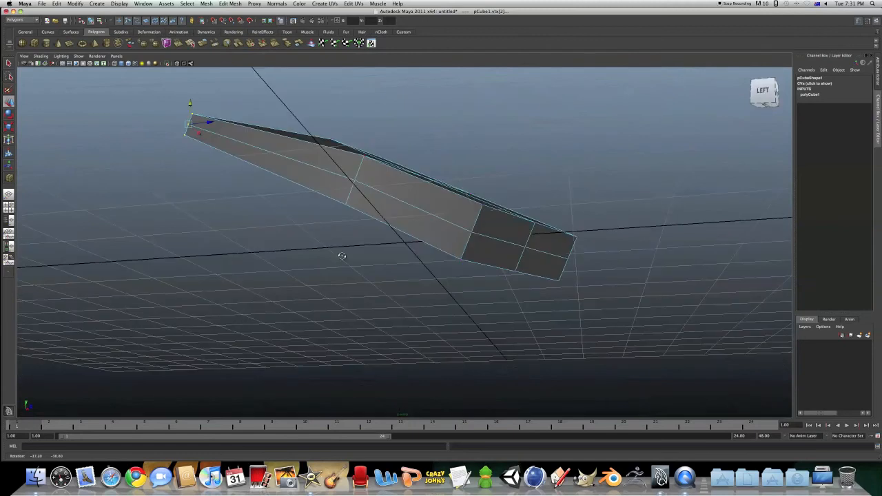
{"action": "left_click_drag", "start_coordinate": [341, 254], "coordinate": [338, 275]}
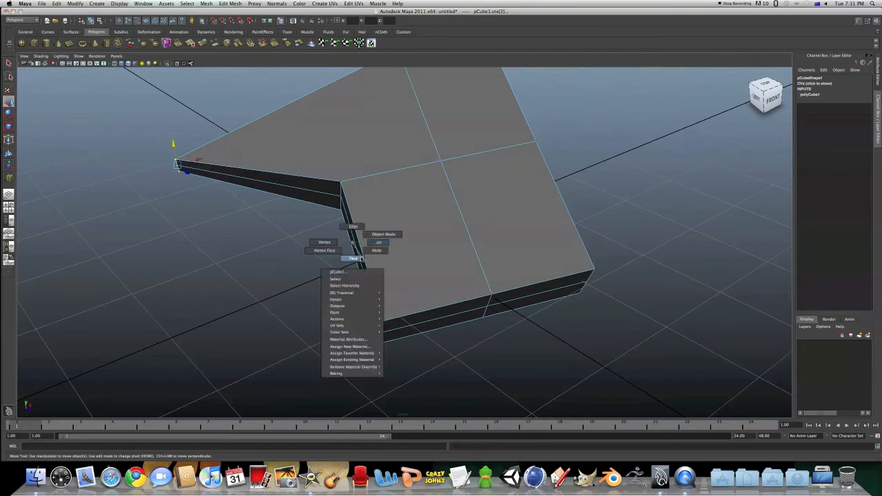
Step: Switch to Face mode and extrude one top face via Edit Mesh > Extrude
{"action": "left_click", "coordinate": [351, 259]}
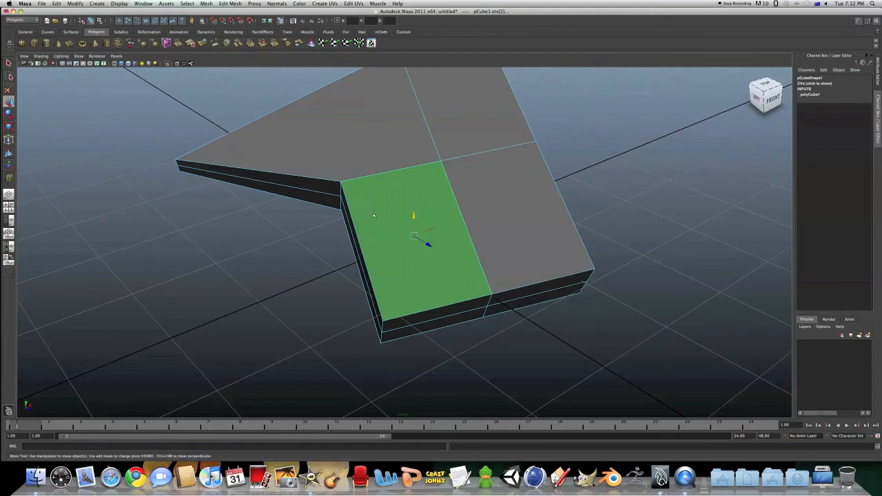
{"action": "mouse_move", "coordinate": [482, 196]}
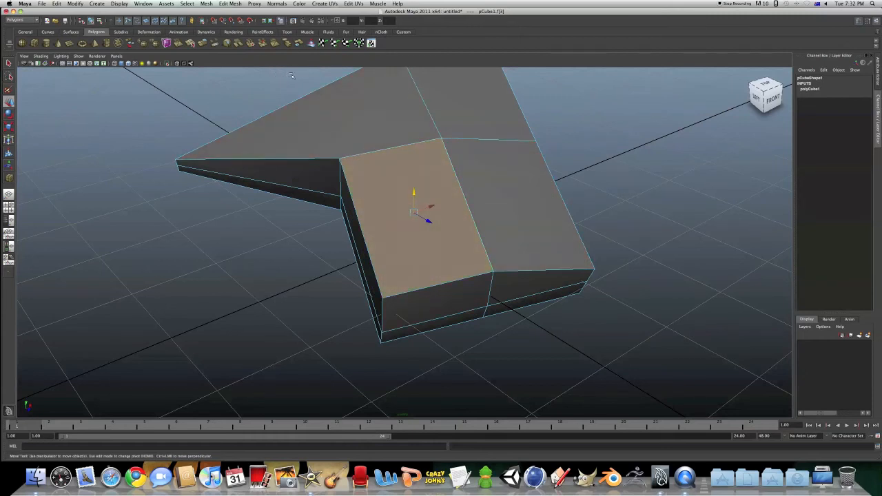
{"action": "left_click", "coordinate": [228, 3]}
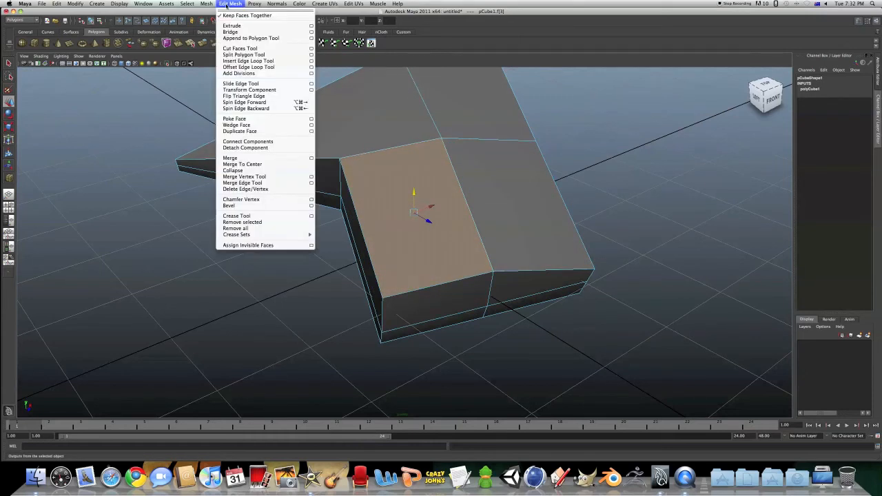
{"action": "mouse_move", "coordinate": [234, 25]}
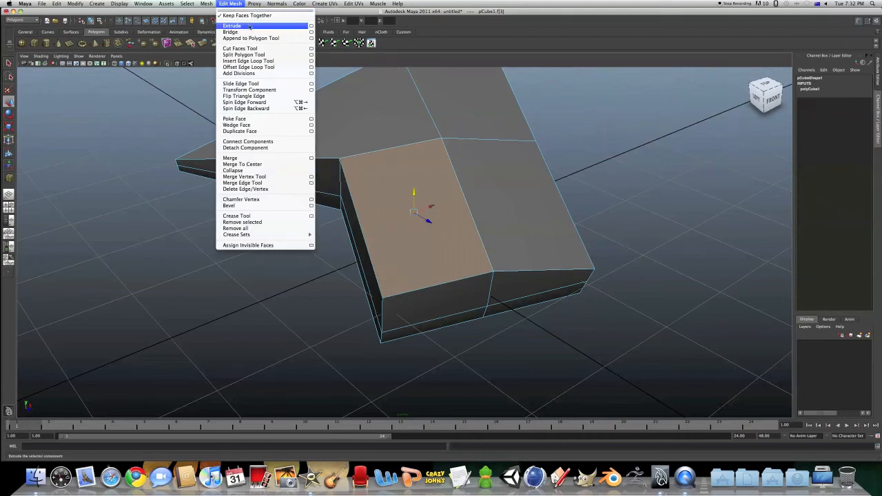
{"action": "left_click", "coordinate": [231, 27]}
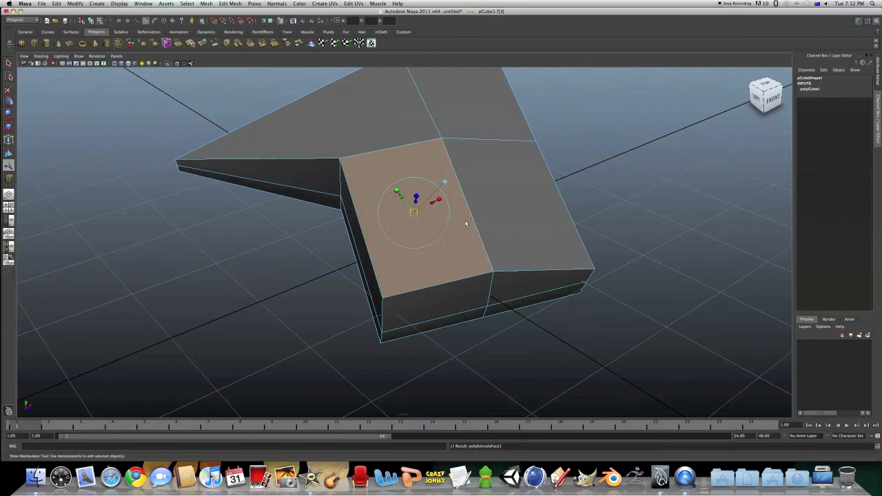
{"action": "mouse_move", "coordinate": [509, 206]}
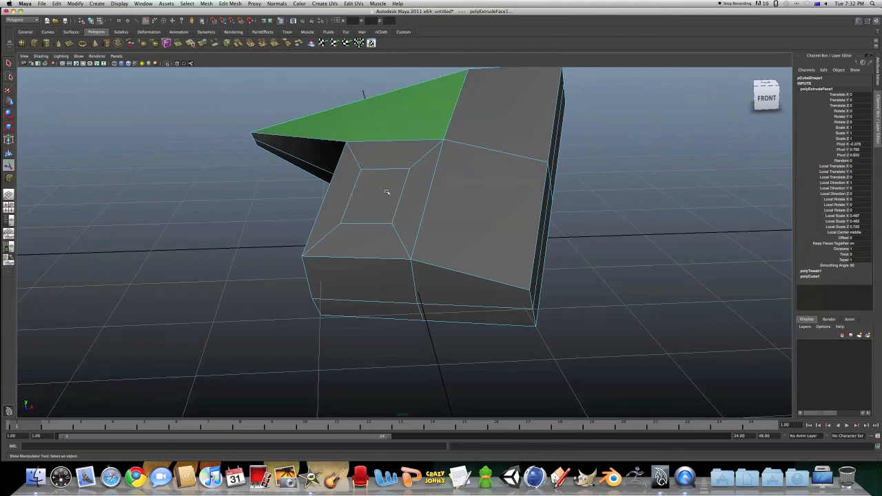
Step: Select the inset square face and extrude it upward into a raised block
{"action": "left_click", "coordinate": [383, 196]}
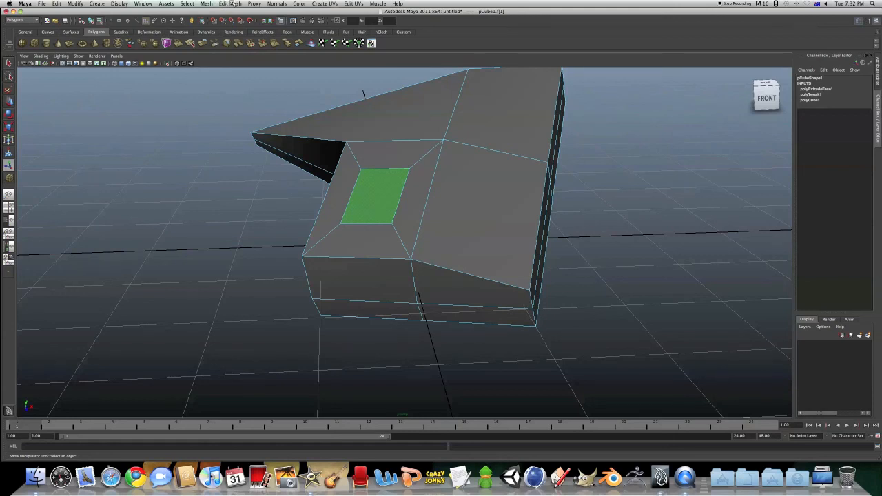
{"action": "left_click", "coordinate": [231, 4]}
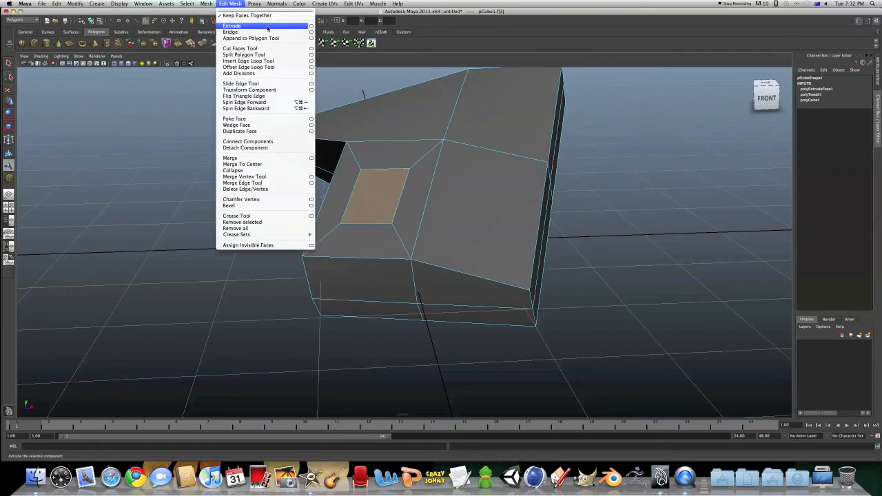
{"action": "left_click", "coordinate": [231, 25]}
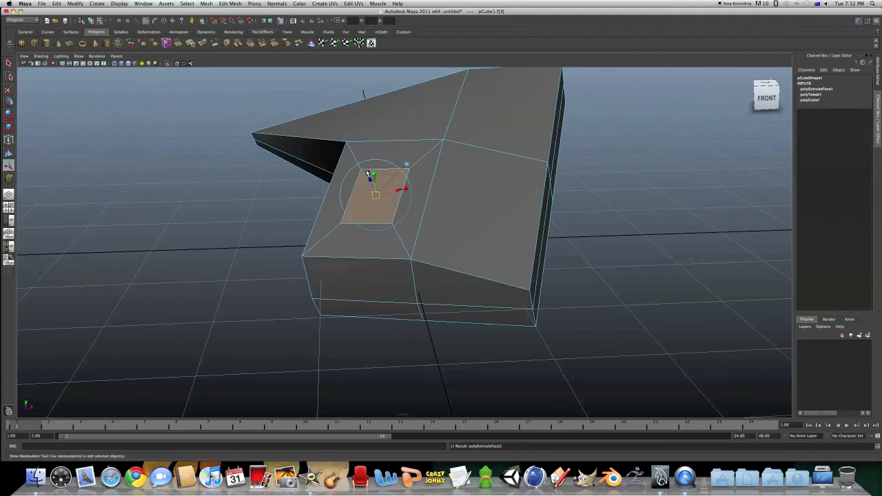
{"action": "mouse_move", "coordinate": [432, 224]}
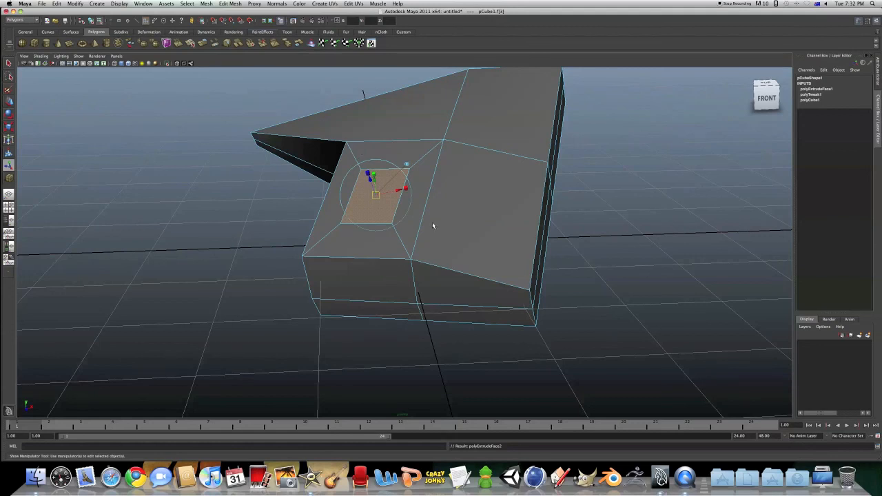
{"action": "mouse_move", "coordinate": [388, 231]}
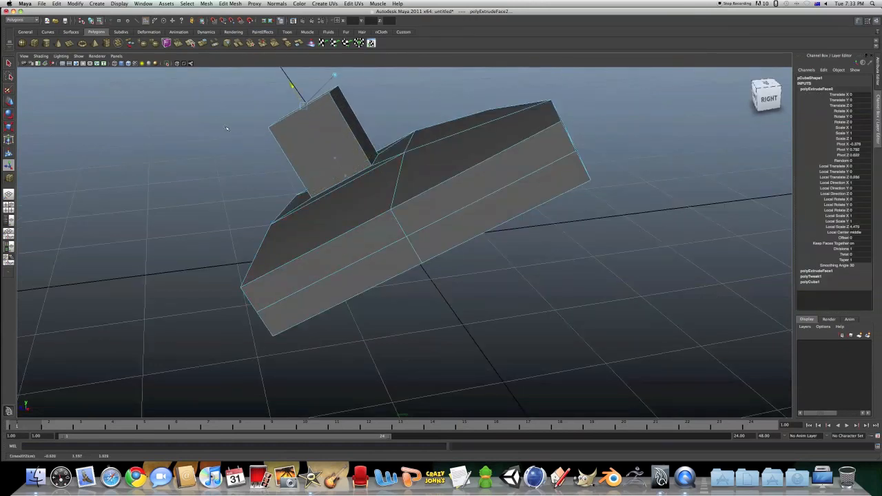
Step: Orbit around the shape to inspect the protruding block from the side
{"action": "left_click_drag", "start_coordinate": [227, 128], "coordinate": [464, 223]}
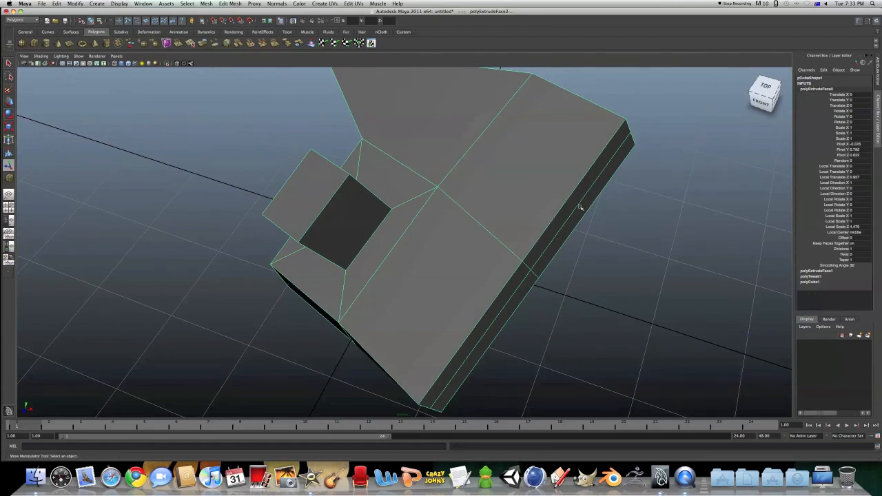
{"action": "mouse_move", "coordinate": [515, 155]}
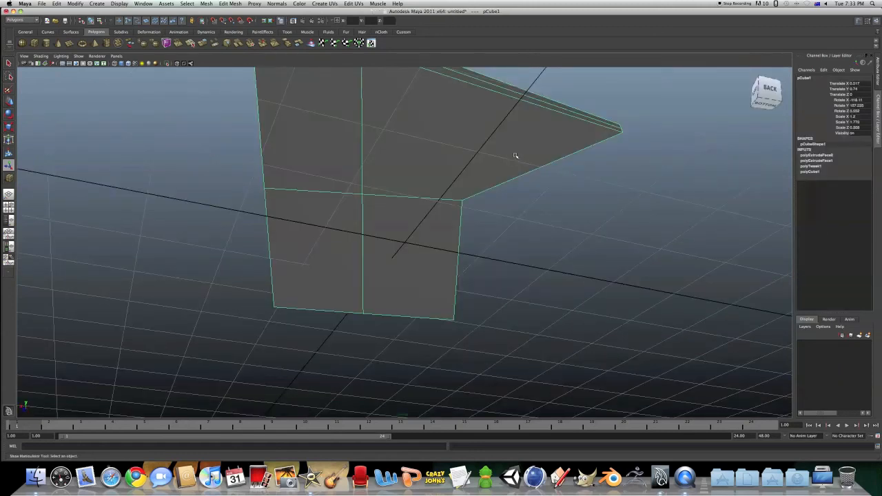
{"action": "left_click_drag", "start_coordinate": [515, 156], "coordinate": [537, 201]}
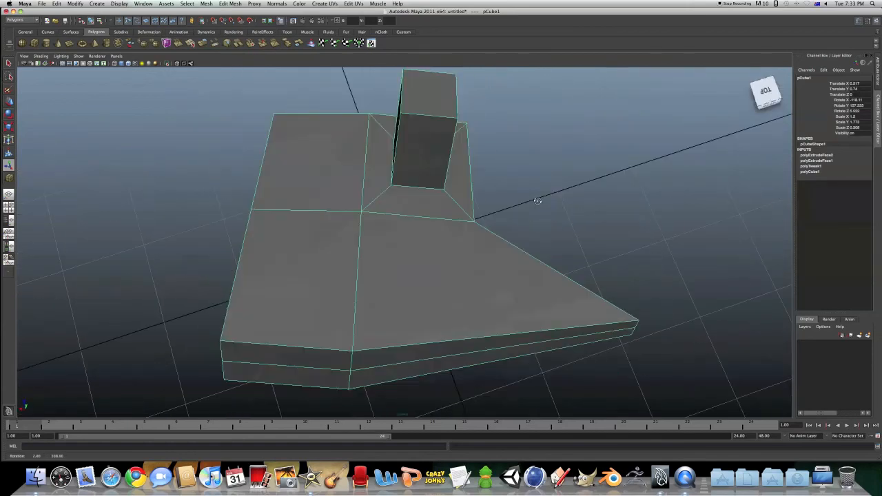
{"action": "left_click_drag", "start_coordinate": [538, 201], "coordinate": [452, 181]}
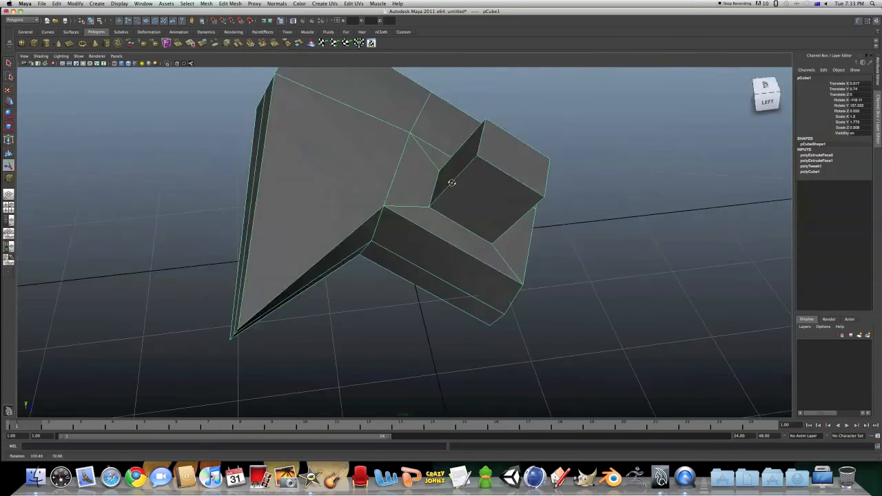